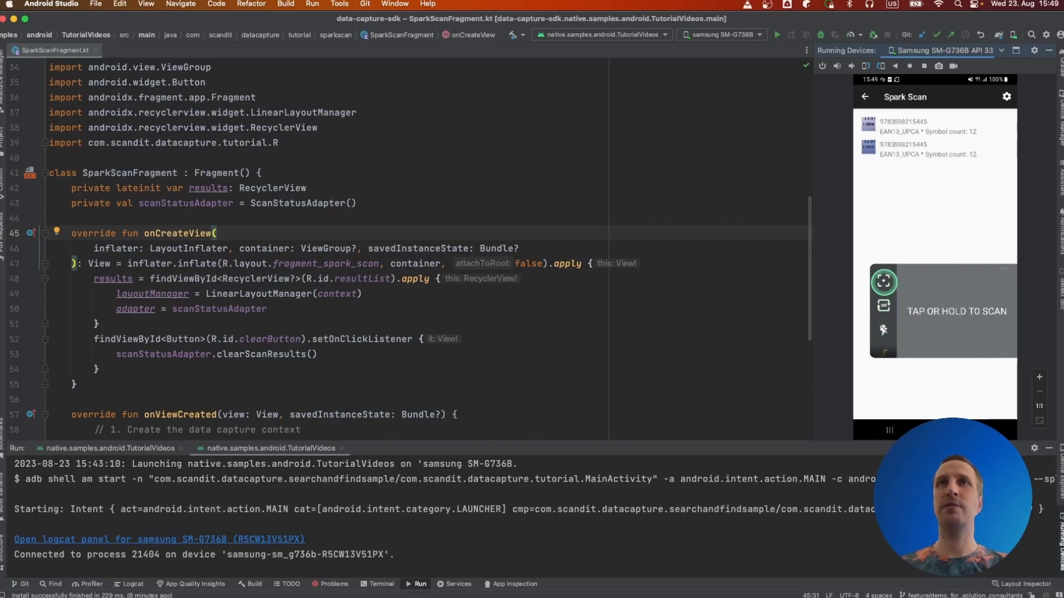
Scan barcodes in the Spark Scan demo, switch off target mode, then return to the phone's home screen.
click(958, 312)
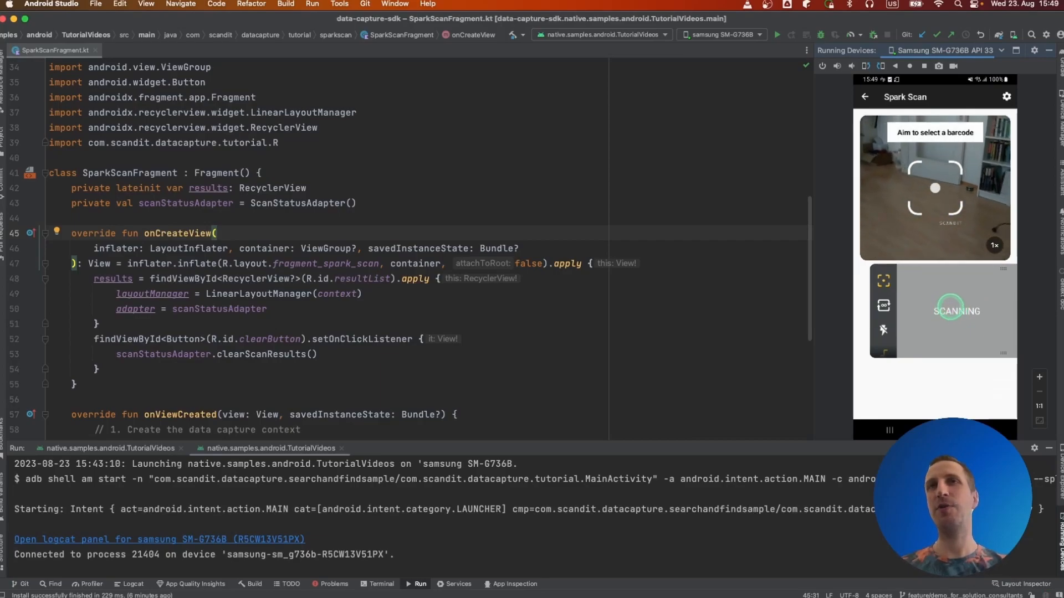
click(882, 306)
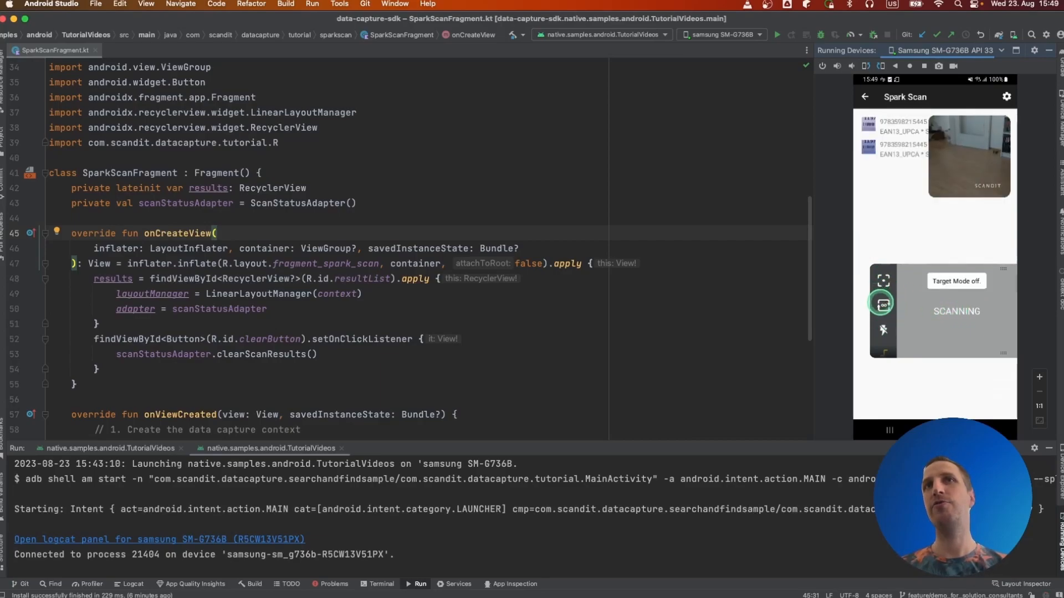
click(884, 302)
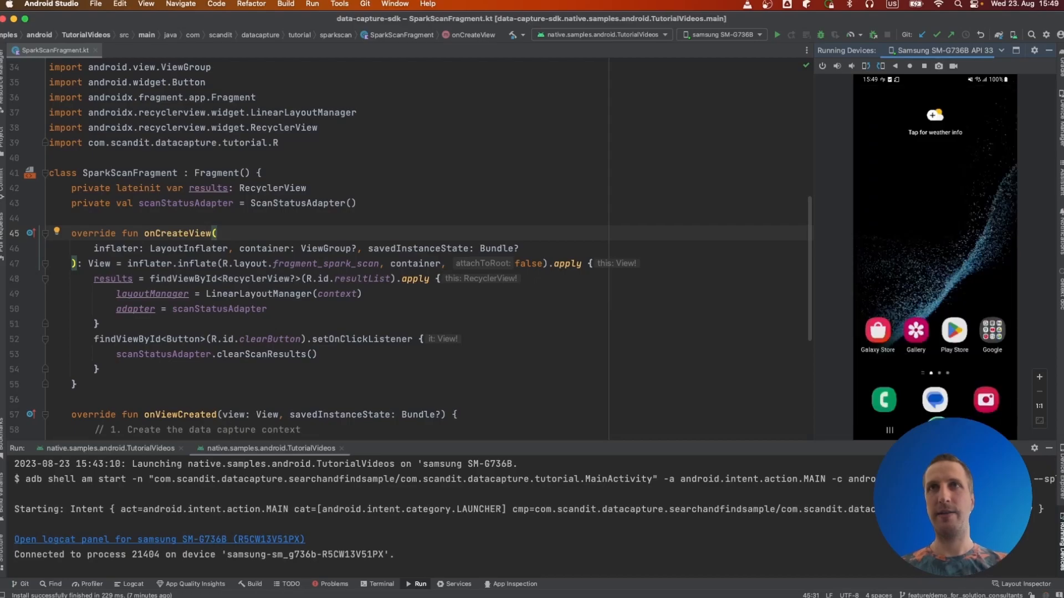
Re-run the bare tutorial app so the phone shows an empty scanner screen.
click(615, 217)
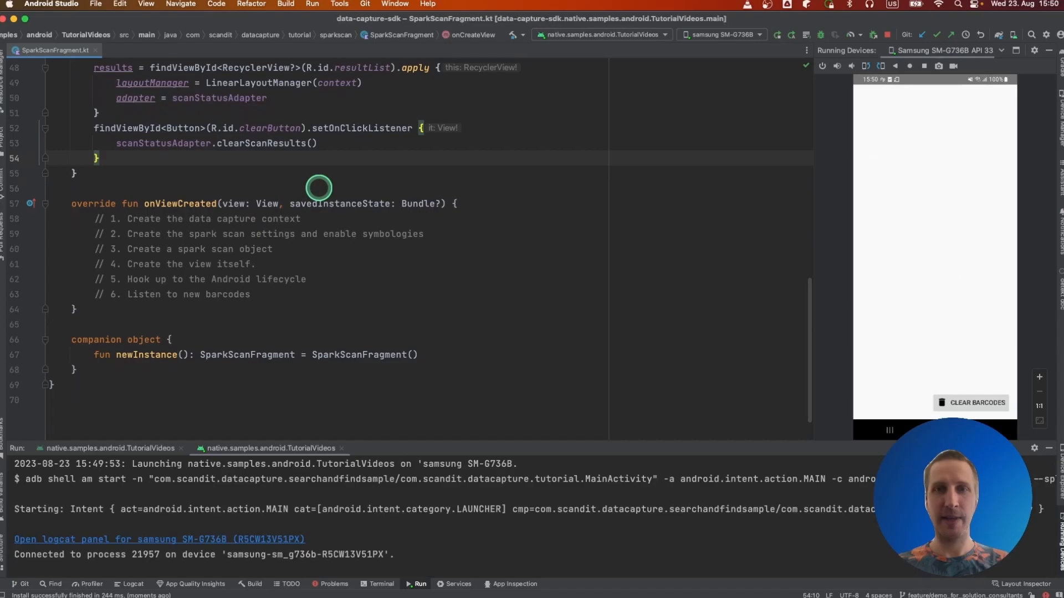
mouse_move(373, 252)
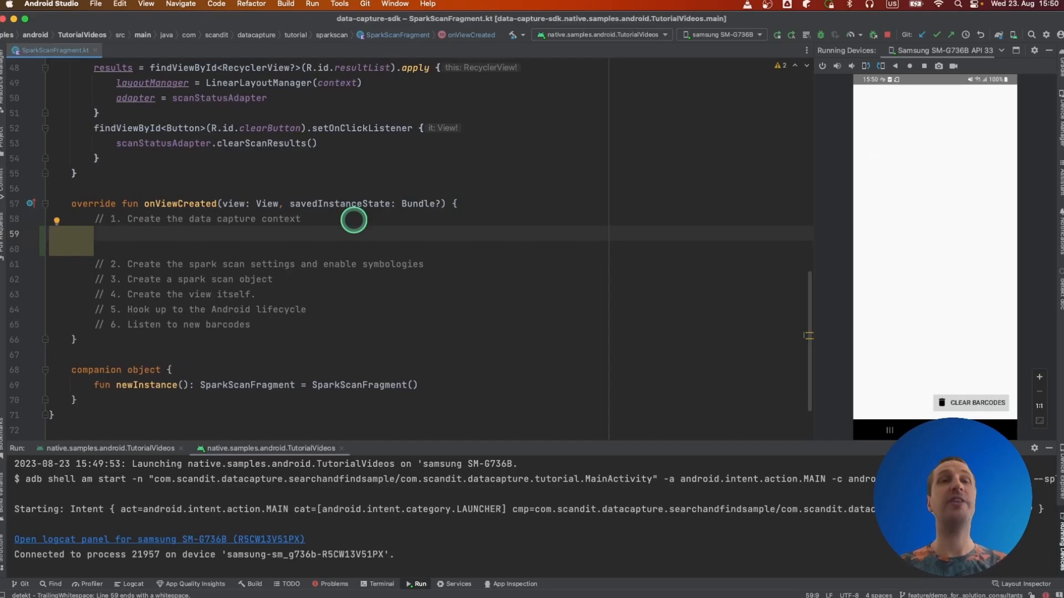
Add val dataCaptureContext = DataCaptureContext.forLicenseKey(Licenses.SAMPLE_KEY) under step one.
text(val dataCaptureContext = DataCaptureContext.forLicenseKey(Licenses.)
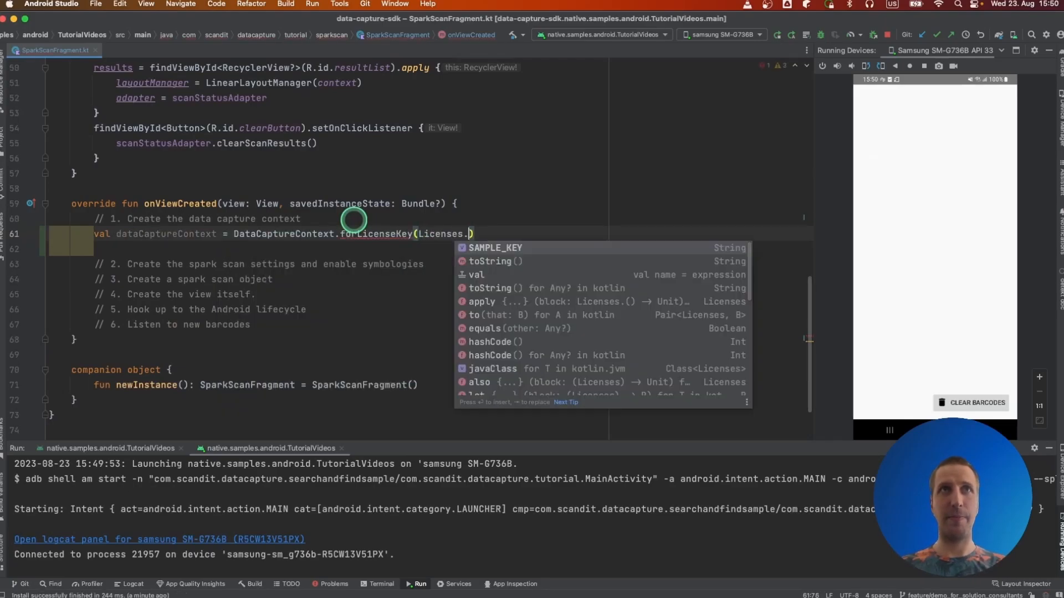
key(Enter)
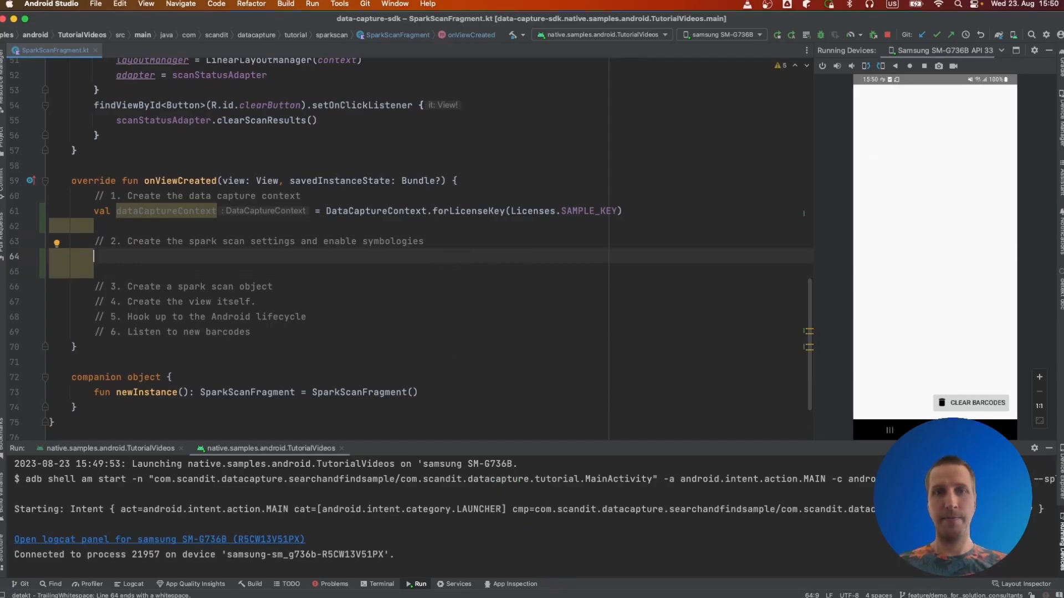
click(448, 222)
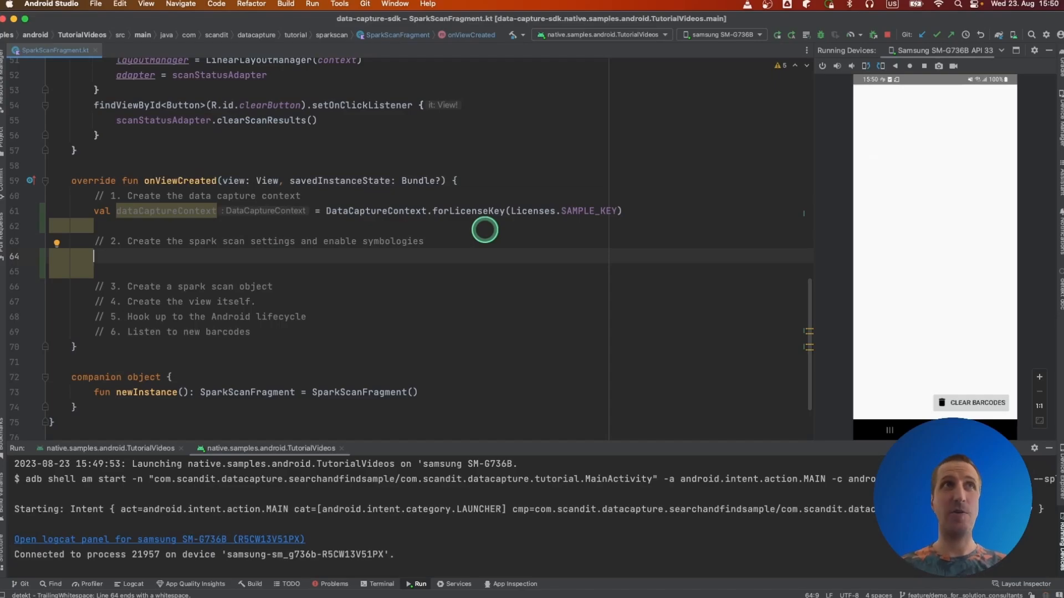
Add val sparkScanSettings = SparkScanSettings().apply { enableSymbologies(setOf(Symbology.EAN13_UPCA, Symbology.QR)) }.
text(val sparkScanS)
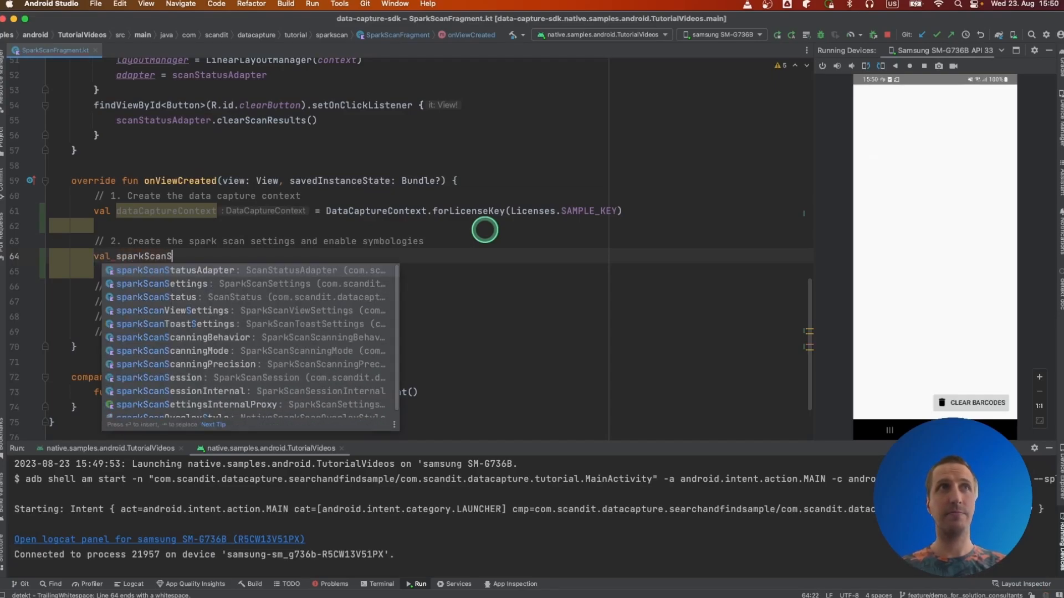
key(Enter)
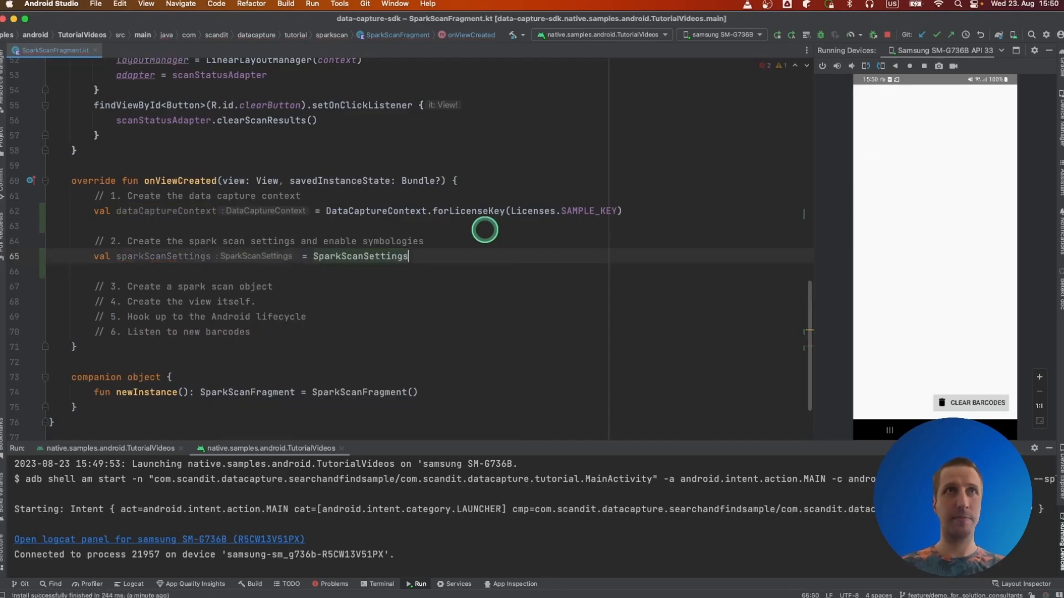
text(())
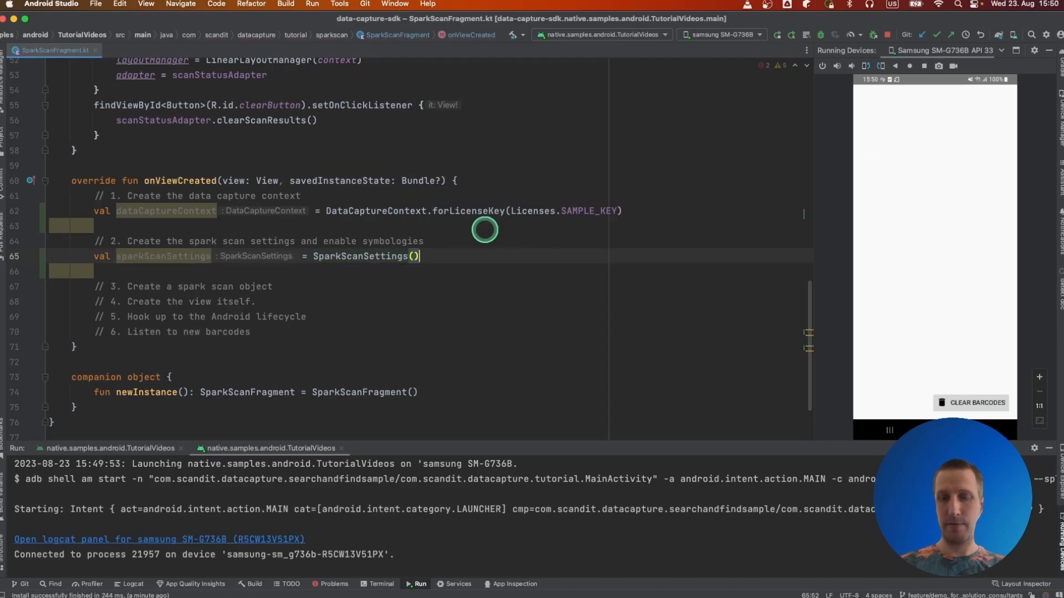
text(.apply { })
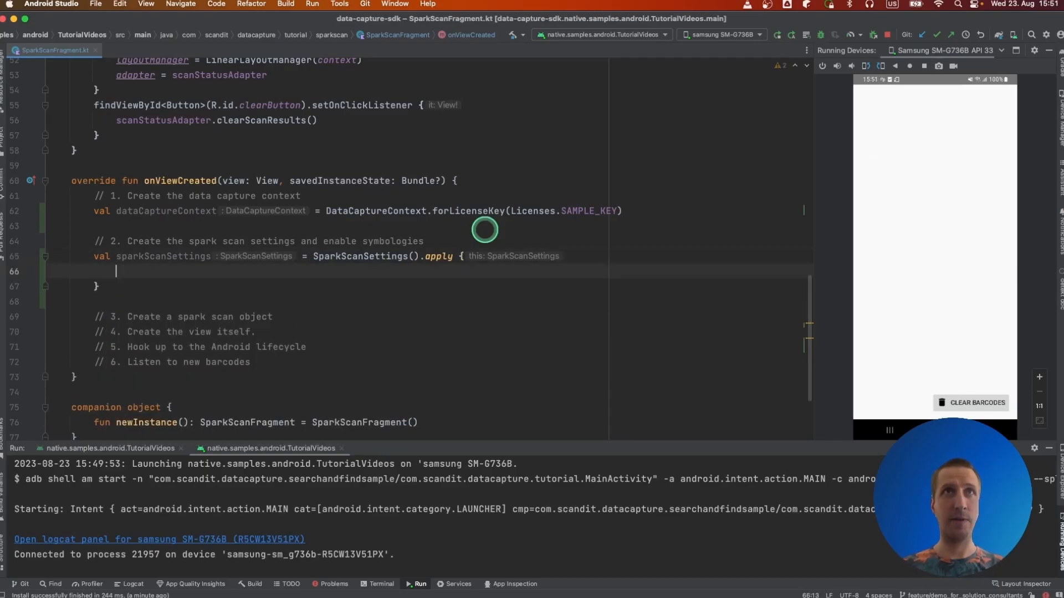
text(enableSymbologies(setOf()
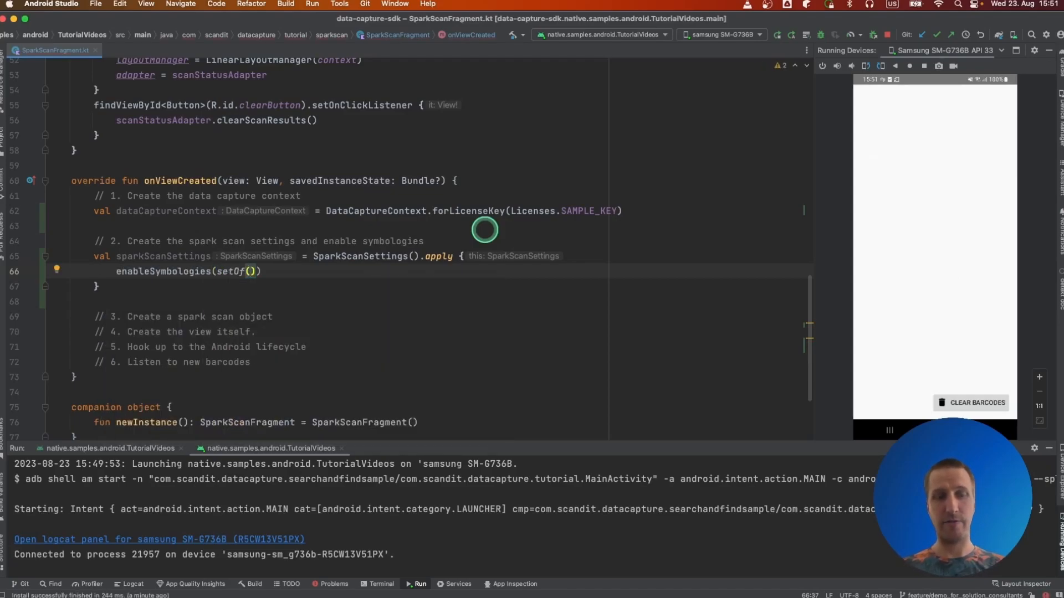
text(Symbology.EAN13_UPCA, Symbology.QR)
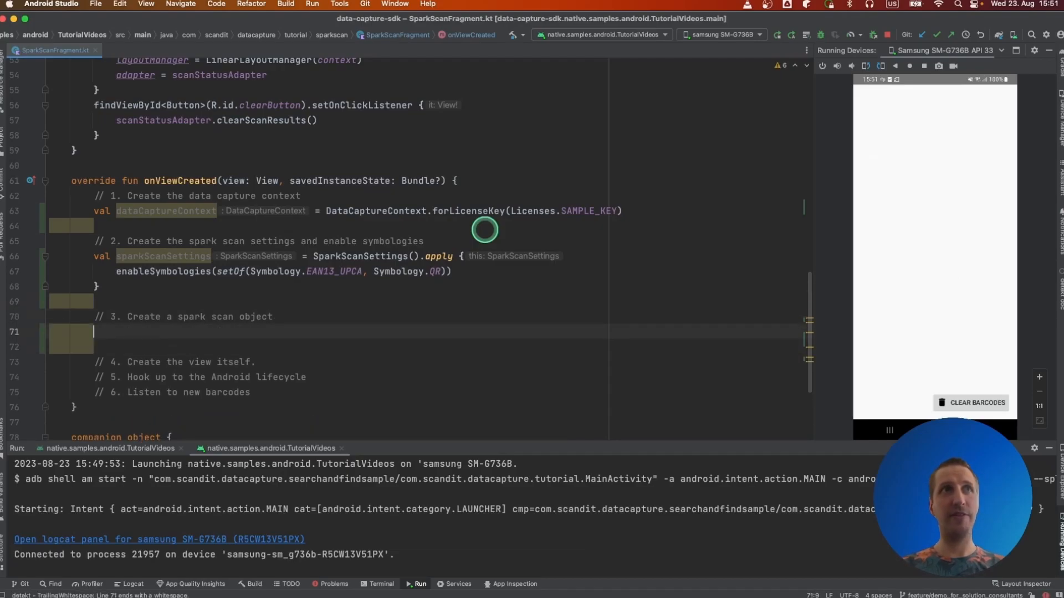
Add val sparkScan = SparkScan(sparkScanSettings) under step three.
text(val sparkScan = Spark)
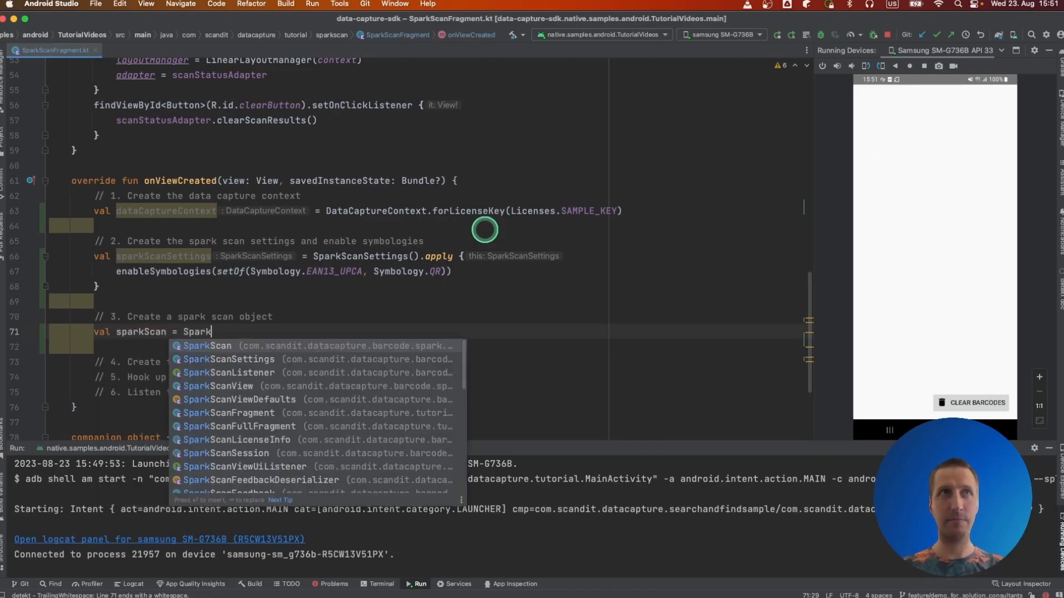
text(Scan(c)
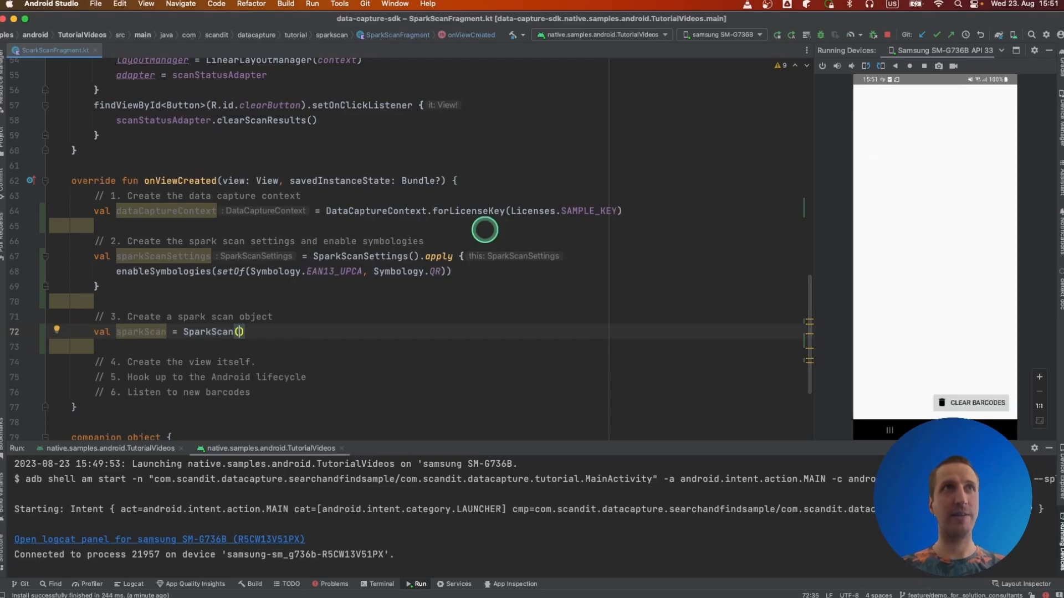
text(sc)
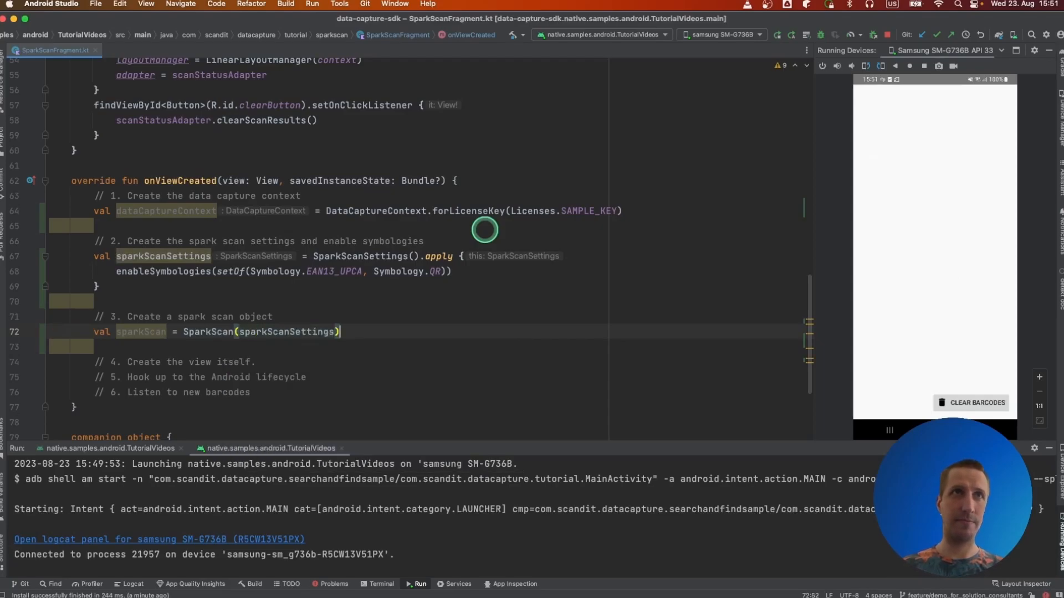
Declare private lateinit var sparkScanView: SparkScanView on the fragment.
scroll(down, 3)
text(private lateinit var)
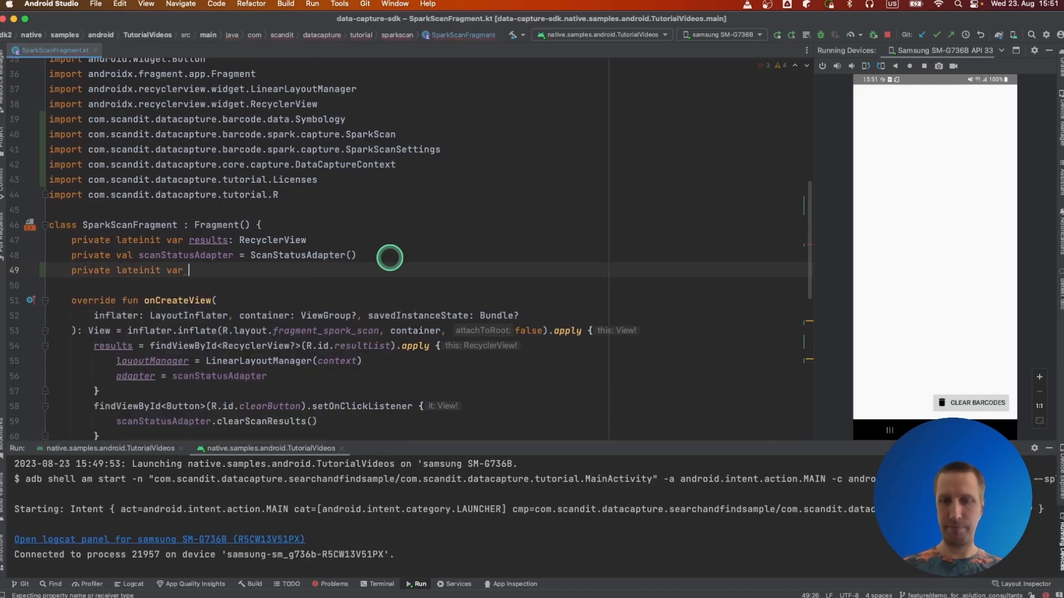
text(sparkScanView)
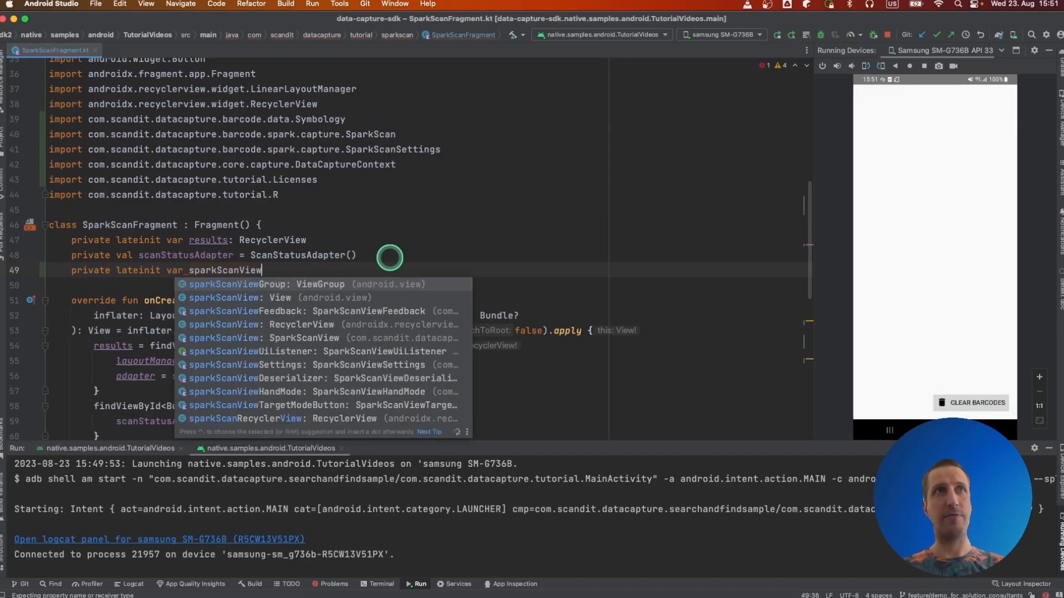
text(:SparkS)
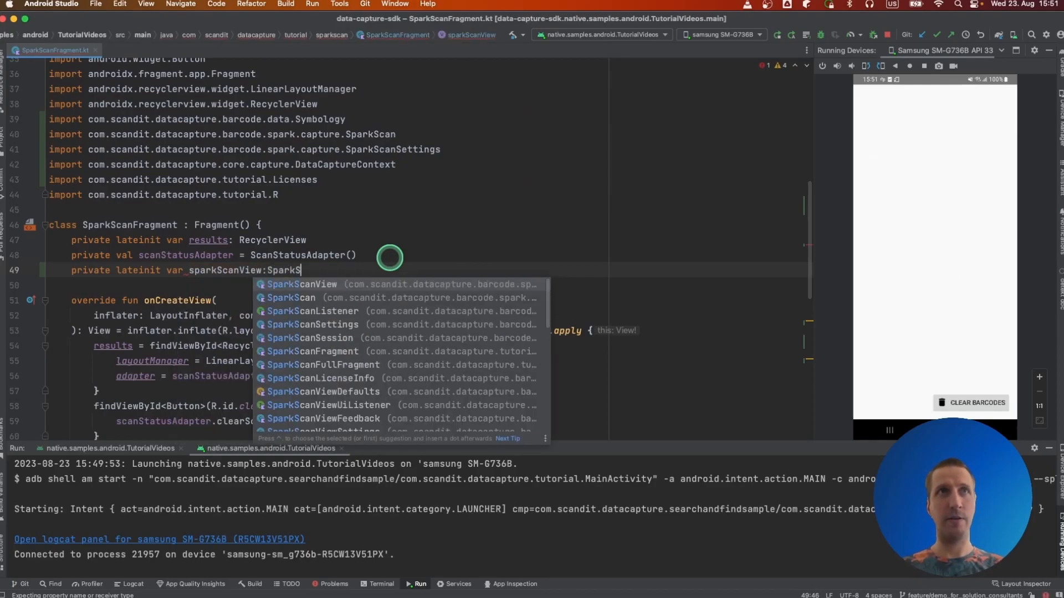
click(302, 284)
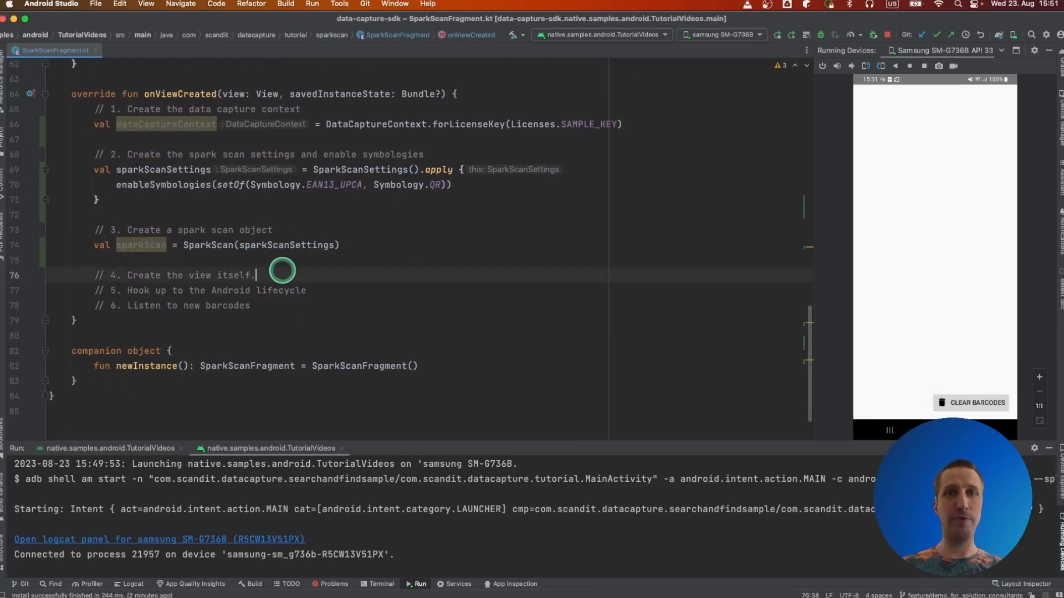
Assign sparkScanView = SparkScanView.newInstance(view, dataCaptureContext, sparkScan) under step four.
key(Enter)
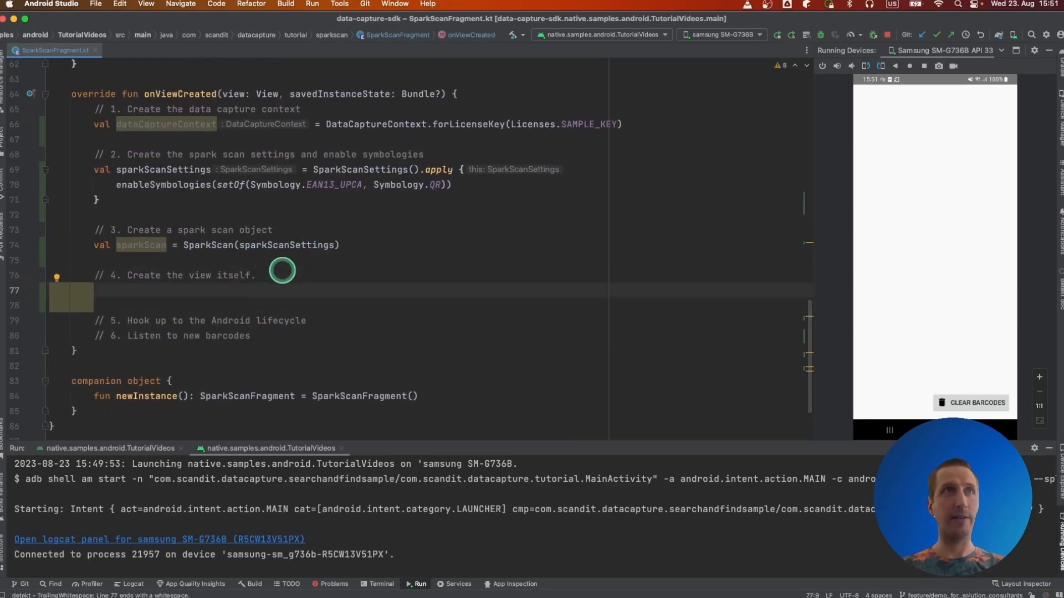
text(sparkScanView =)
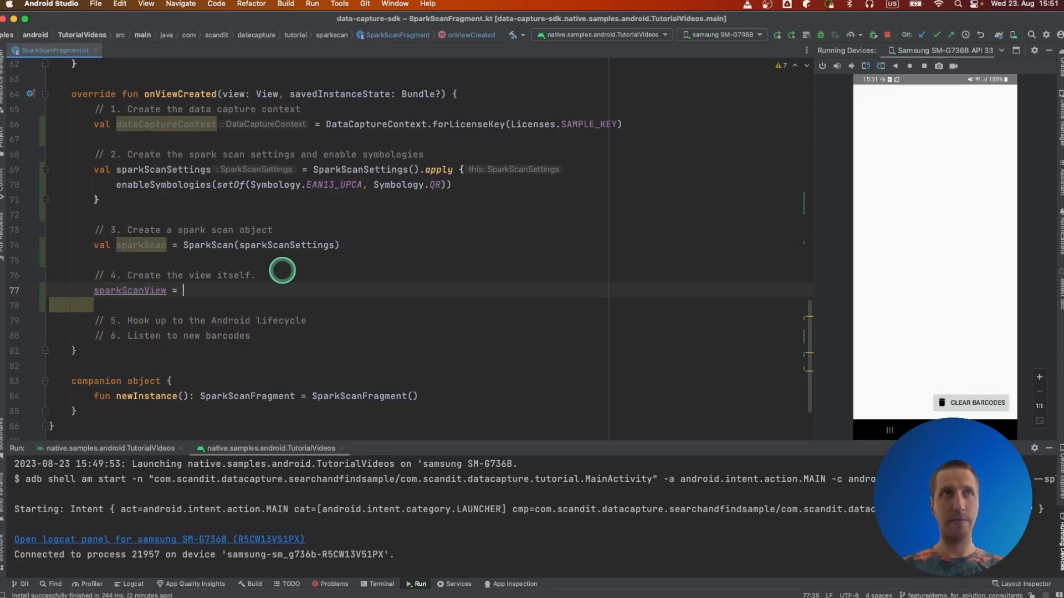
text(SparkScanView.)
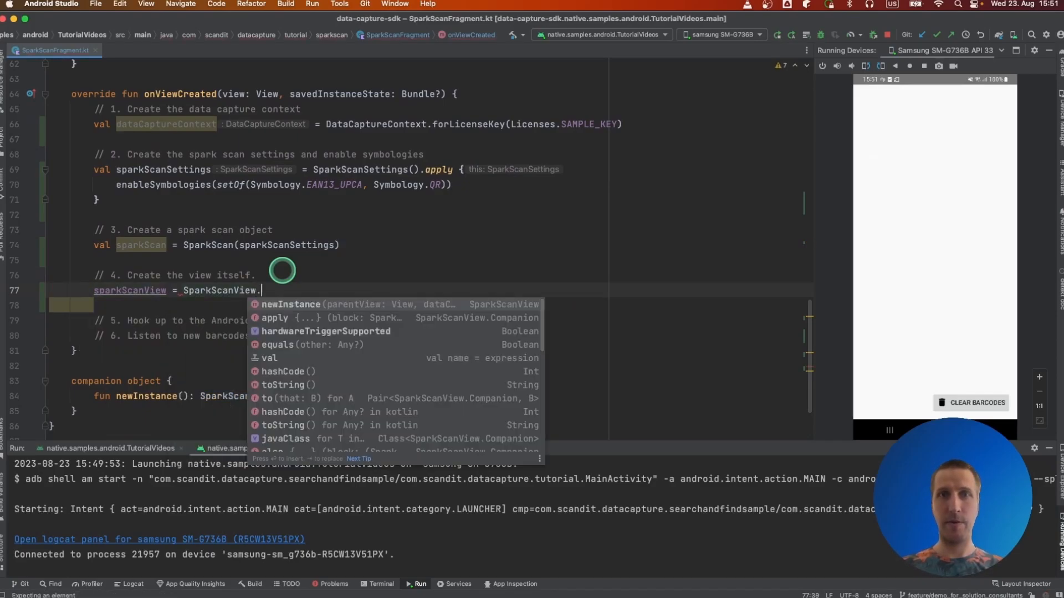
text(newInstance()
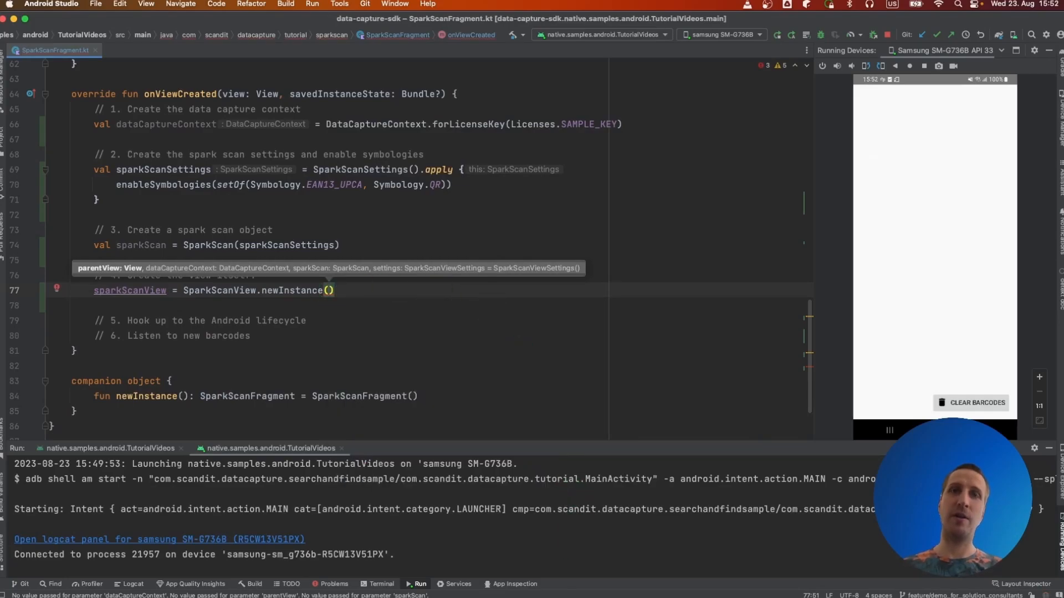
click(510, 345)
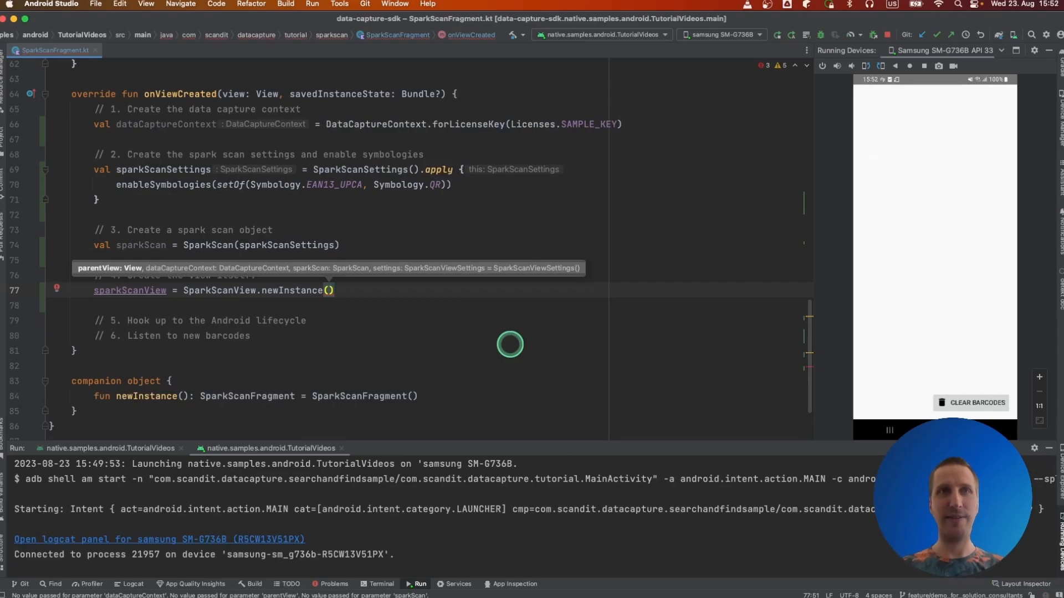
text(view)
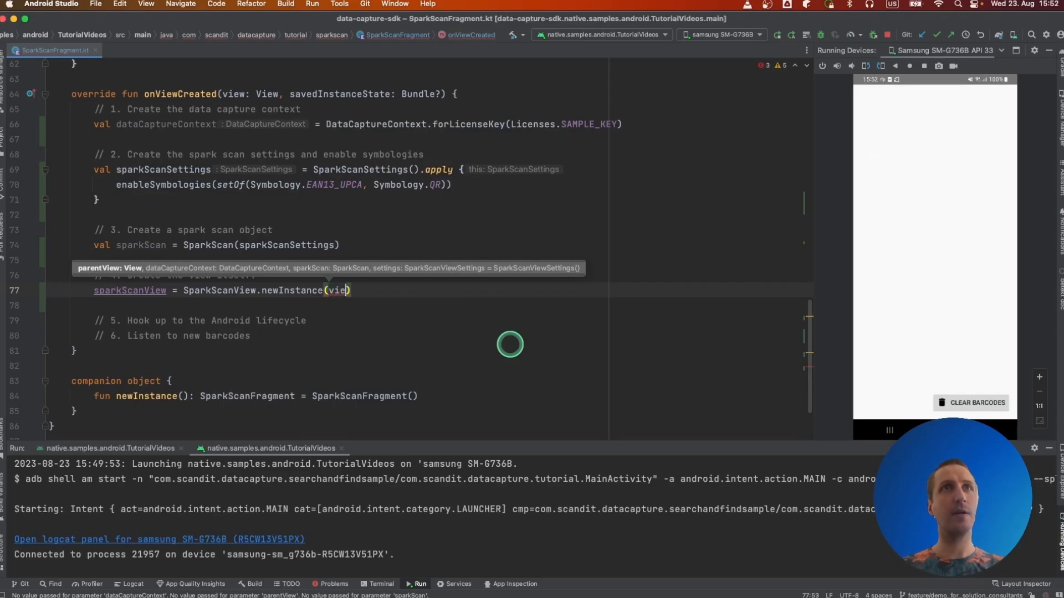
text(view,)
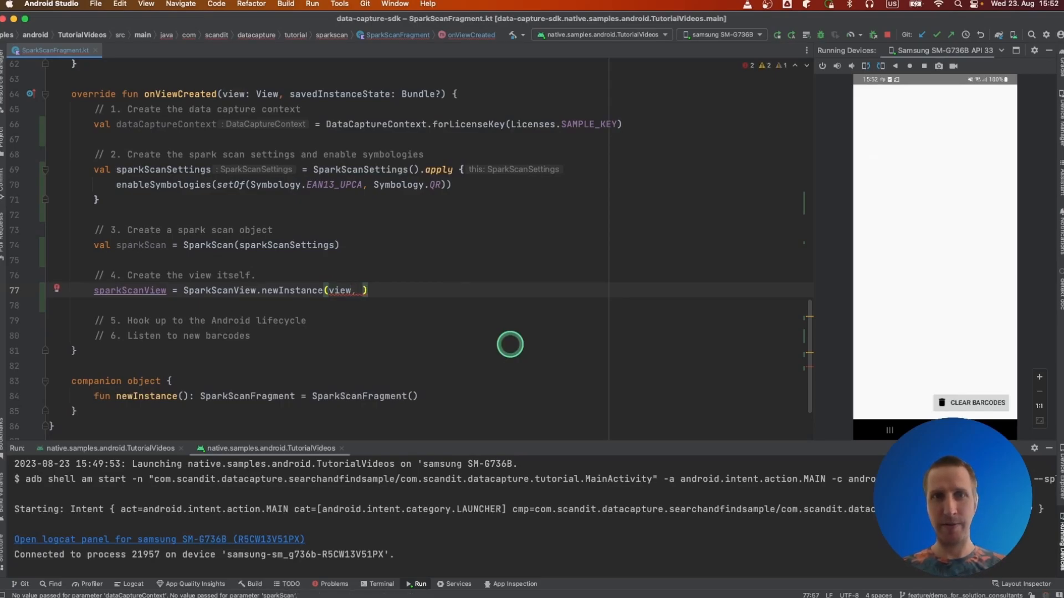
text(dataCaptureContext, sparkScan)
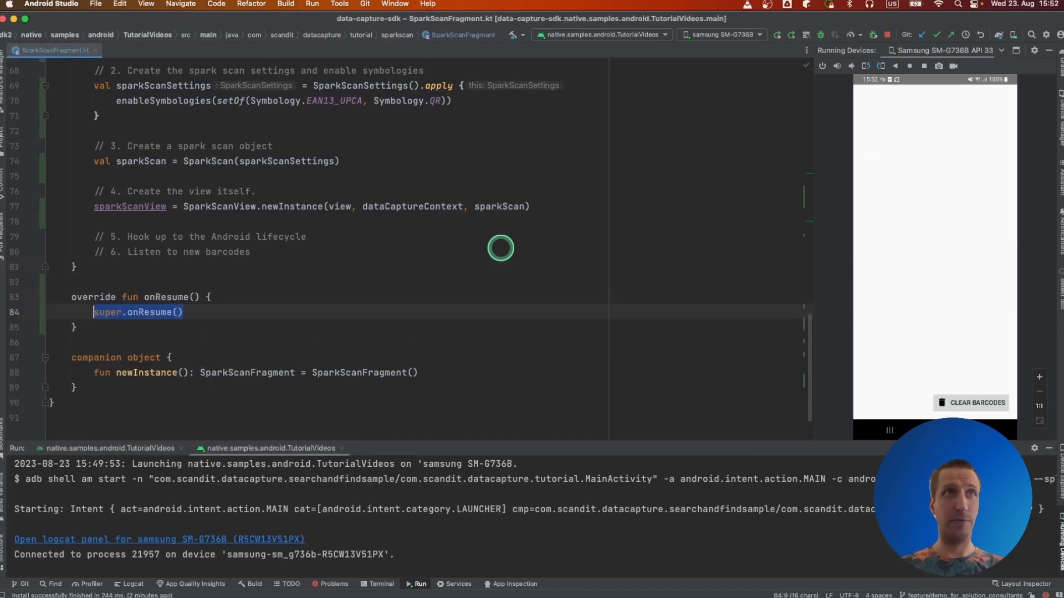
Call sparkScanView.onResume() in onResume and sparkScanView.onPause() in onPause.
text(sparkScanView)
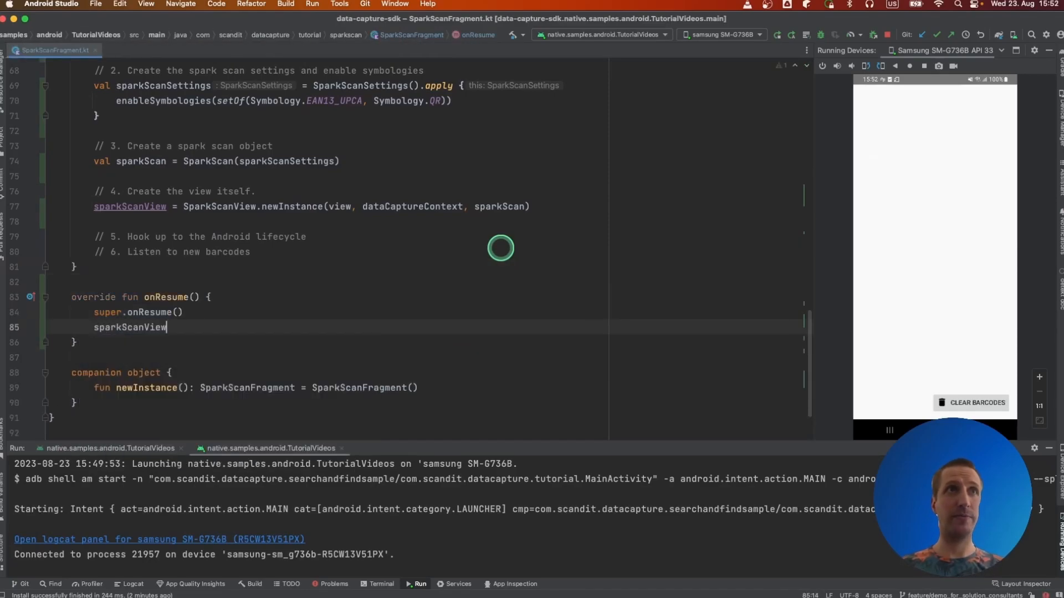
text(.onResume())
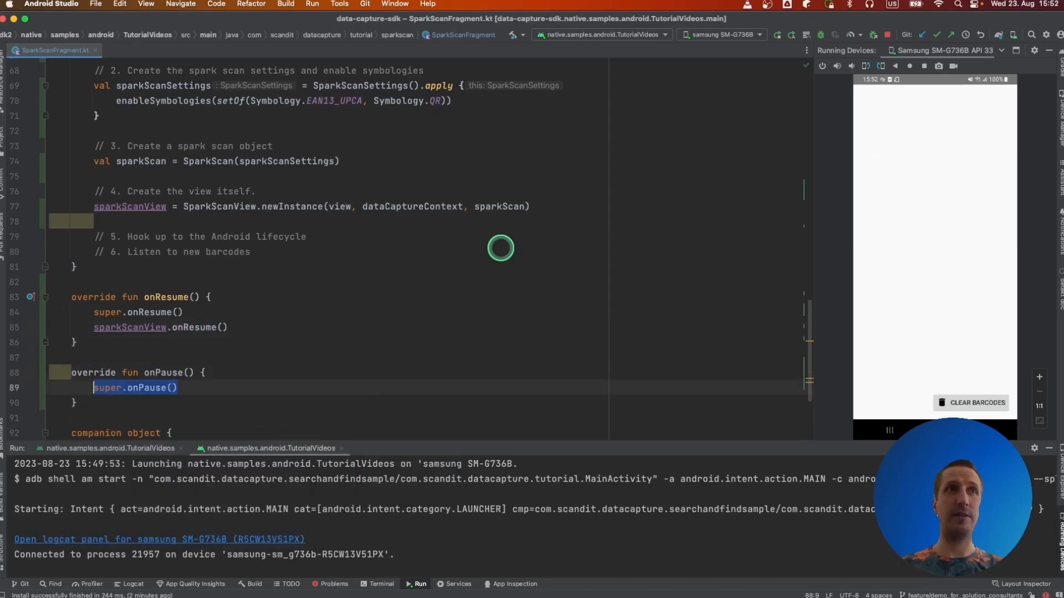
text(sparkScanView)
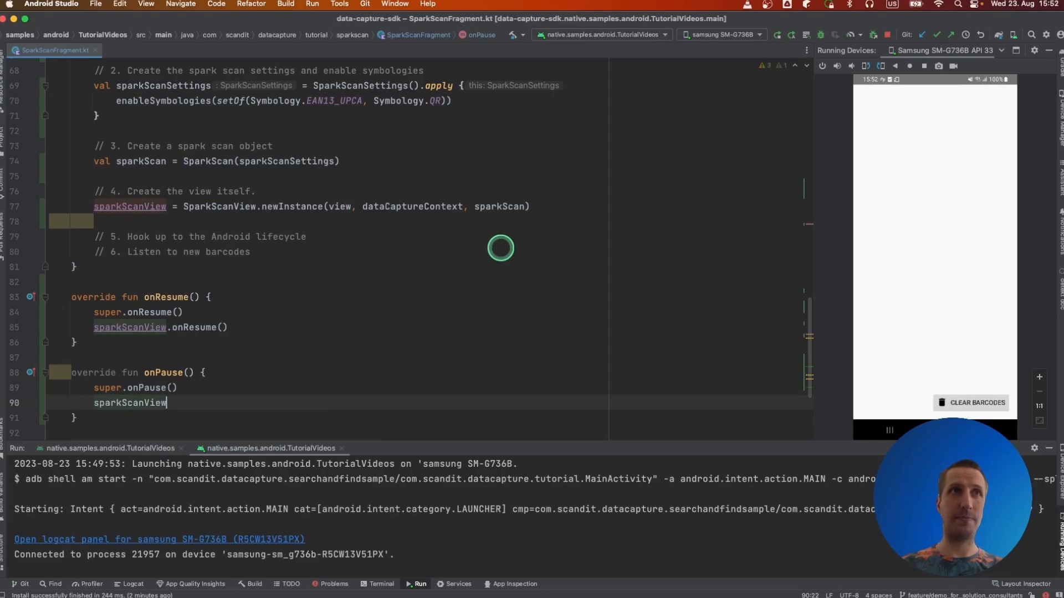
text(.onPause()
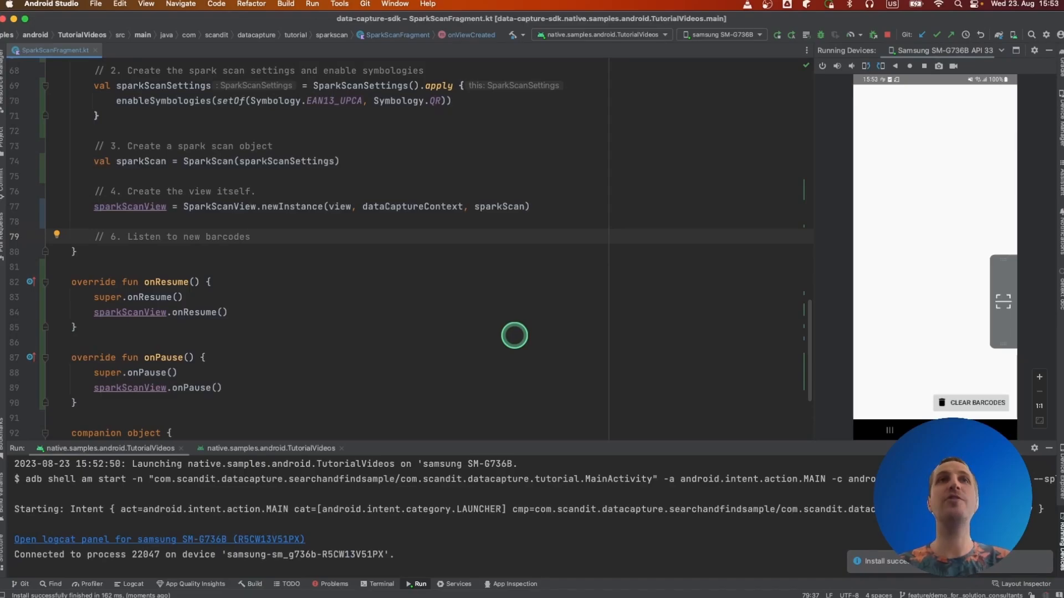
mouse_move(560, 303)
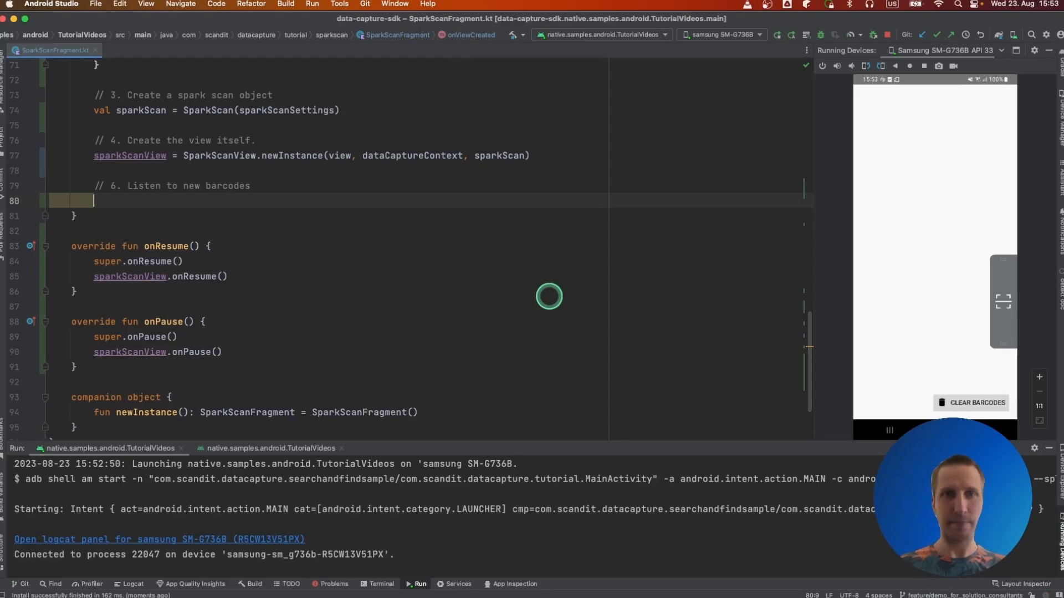
Add sparkScan.addListener(object : SparkScanListener) overriding onBarcodeScanned under step six.
text(sparkScan.)
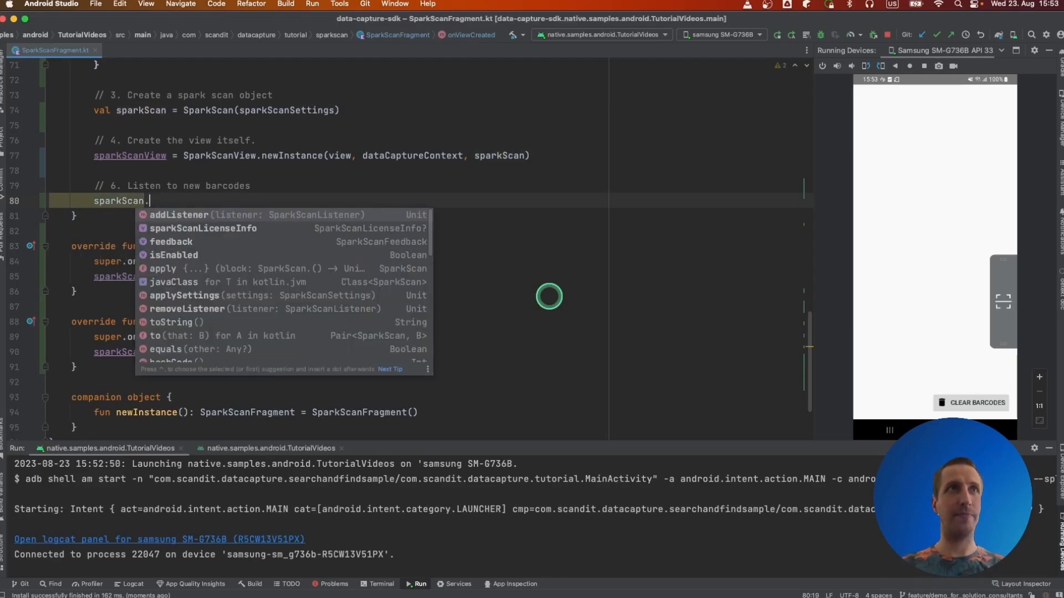
click(178, 215)
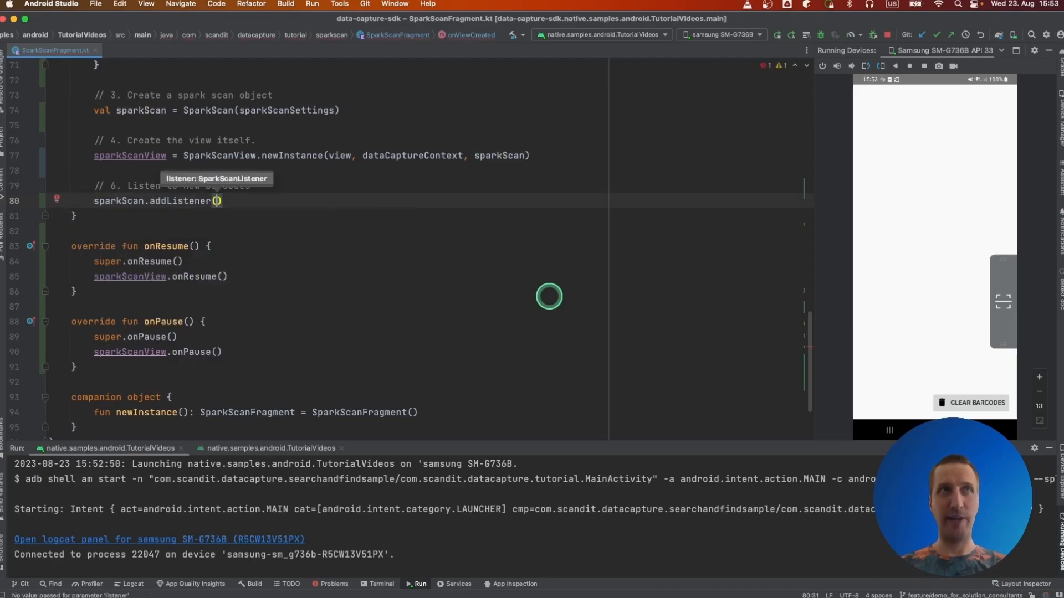
text(object:)
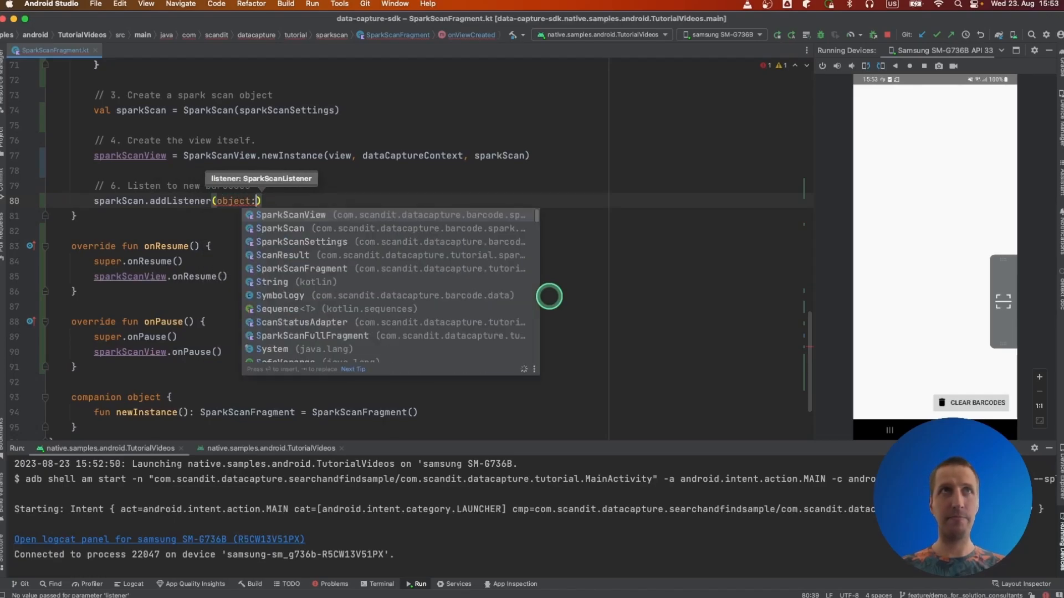
text(SparScanListener {)
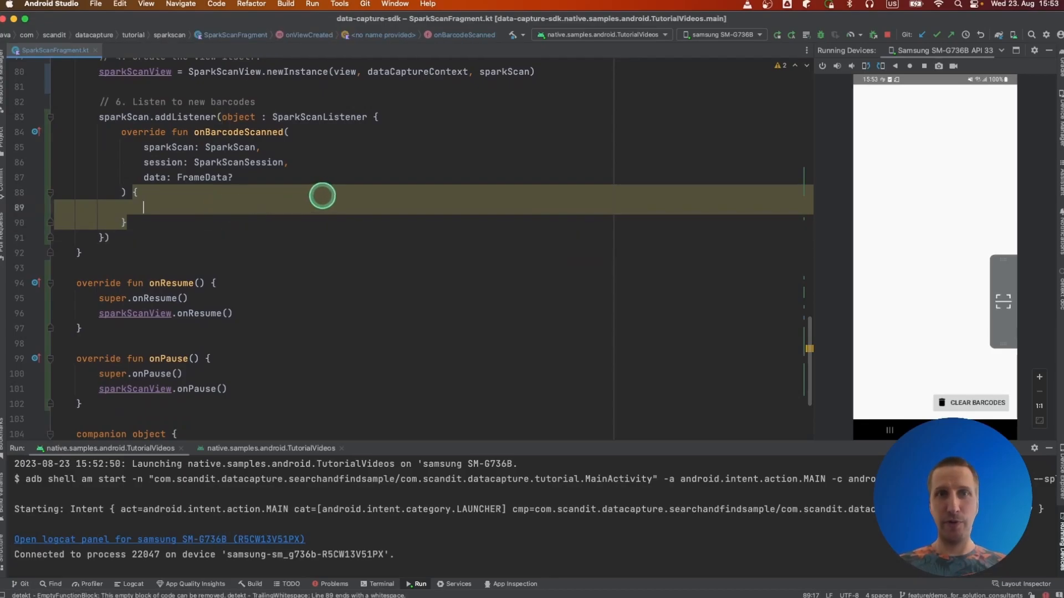
Inside onBarcodeScanned, take val barcode = session.newlyRecognizedBarcodes[0].
text(val barcode =)
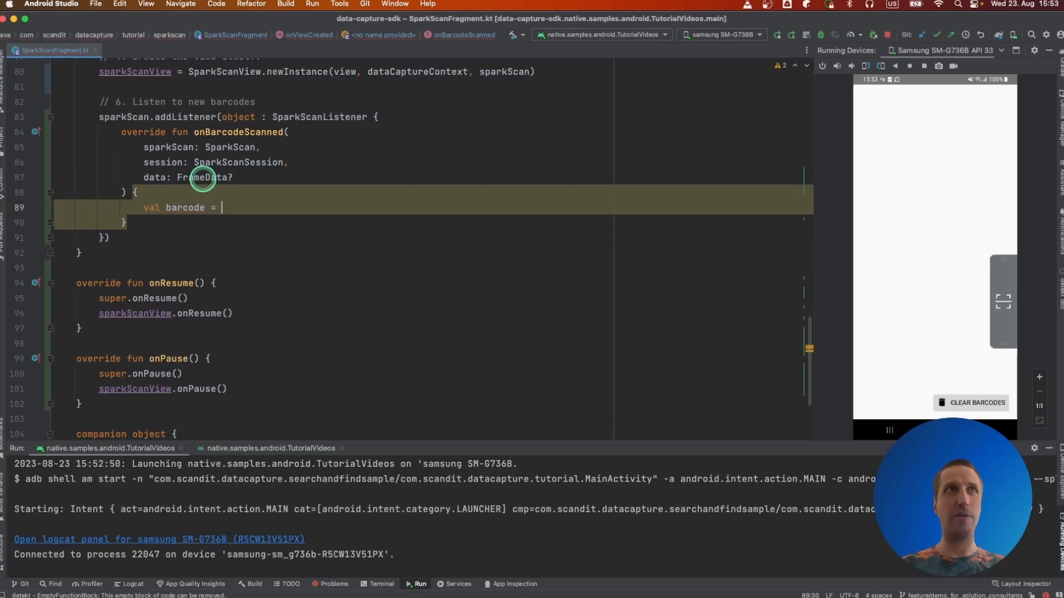
text(session.newlyRecognizedBarcodes)
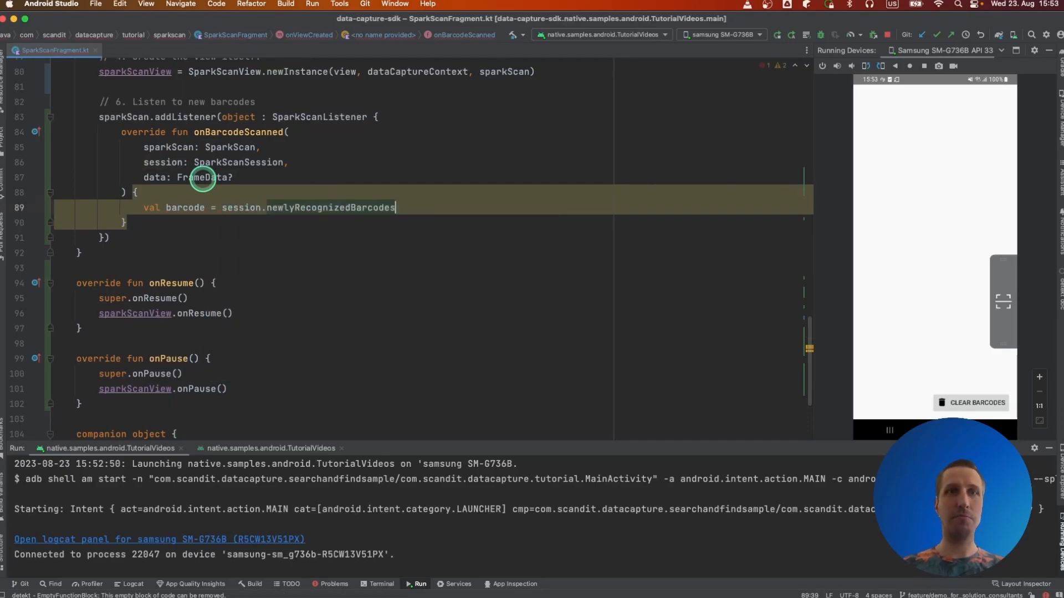
text([0])
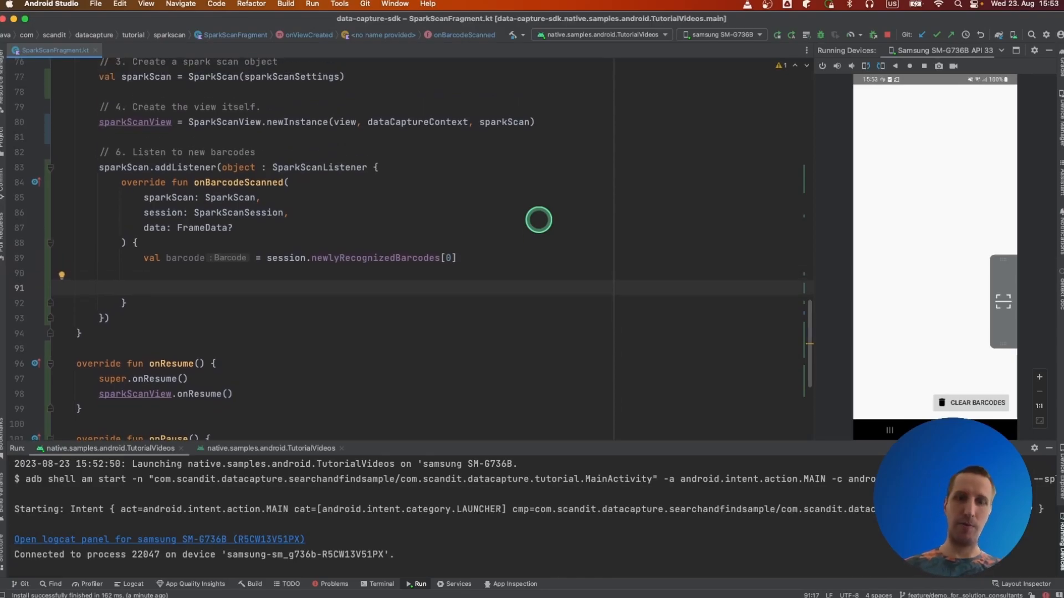
Wrap the result handling in a sparkScanView.post block.
text(sparkScanView)
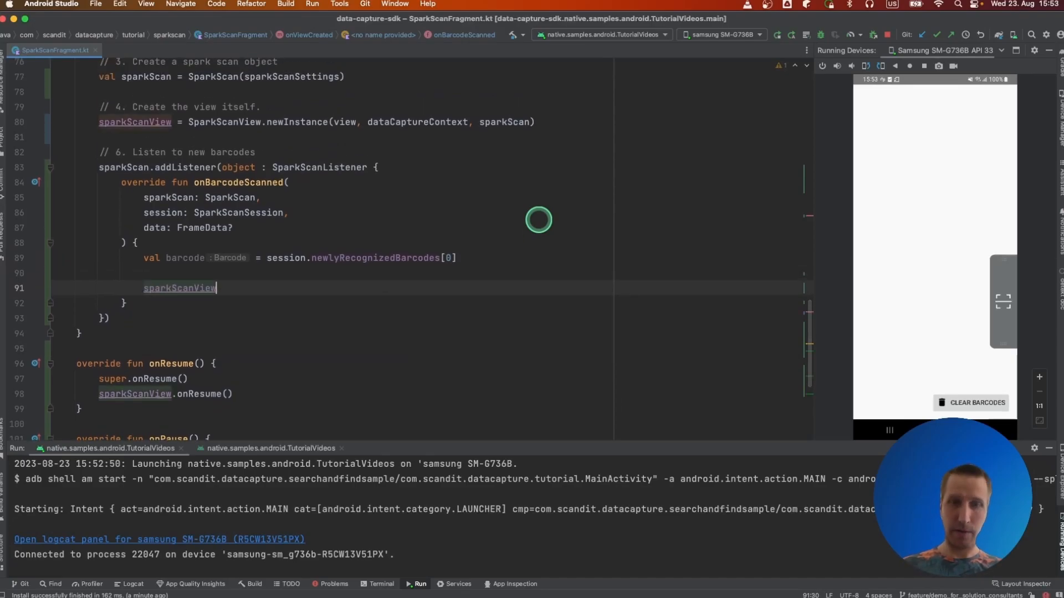
text(.p)
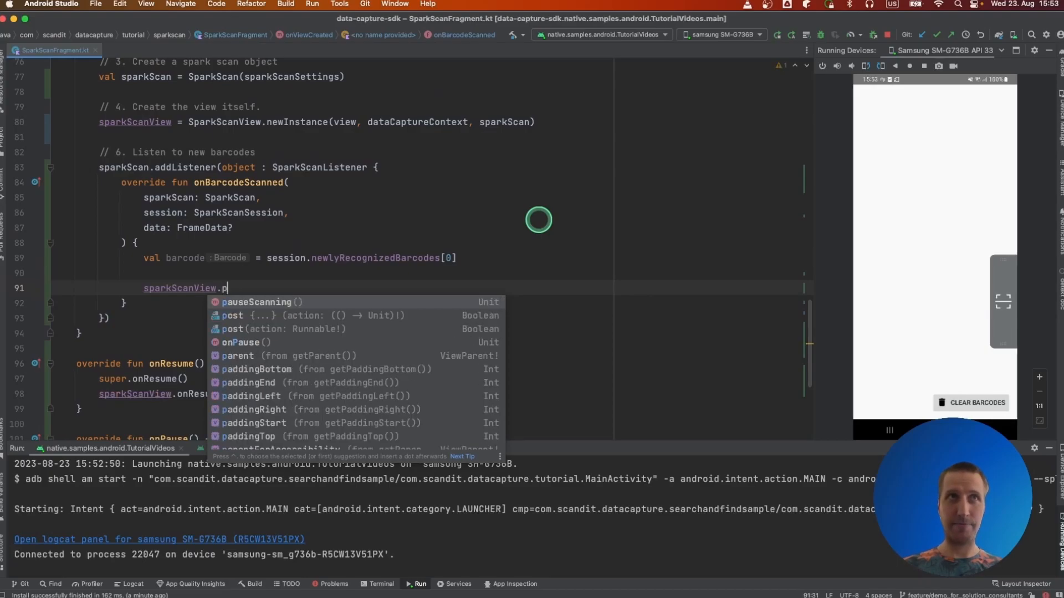
click(233, 315)
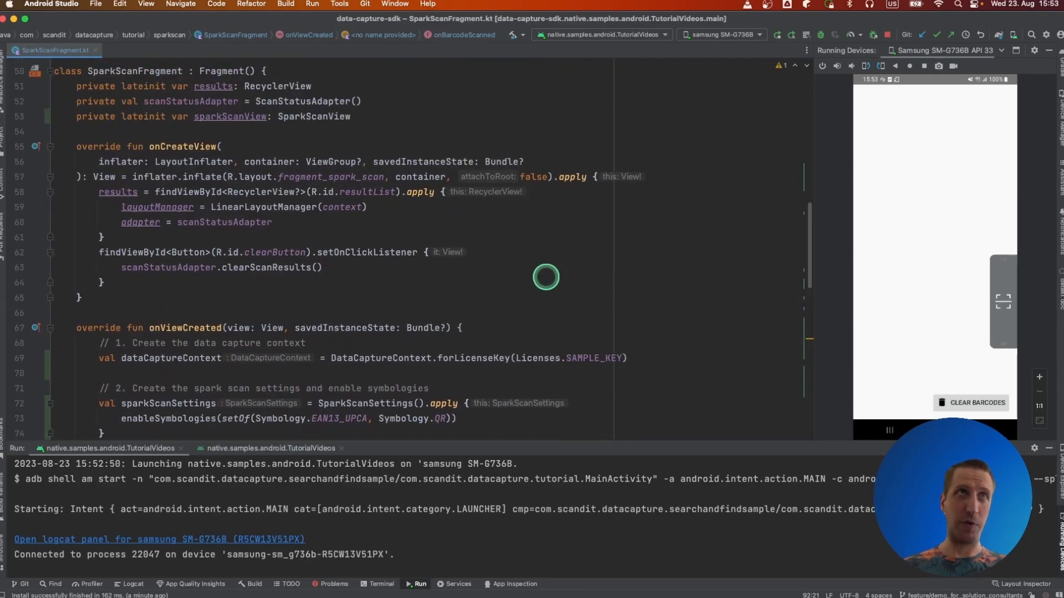
scroll(down, 3)
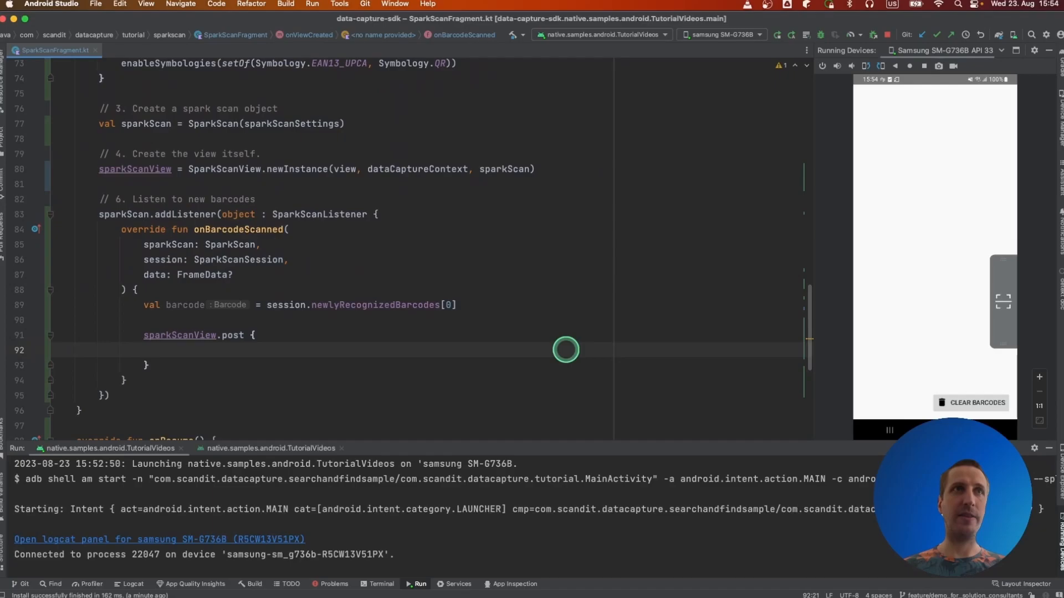
Call scanStatusAdapter.addScanResult(ScanResult(barcode.data, barcode.symbology.name)) inside the post block.
text(spar)
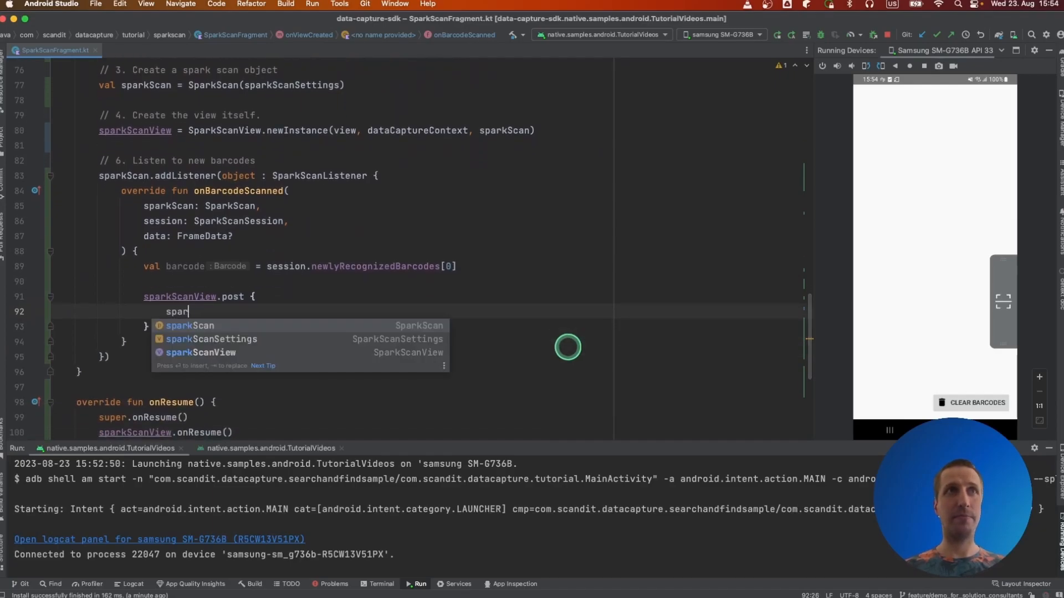
text(scan)
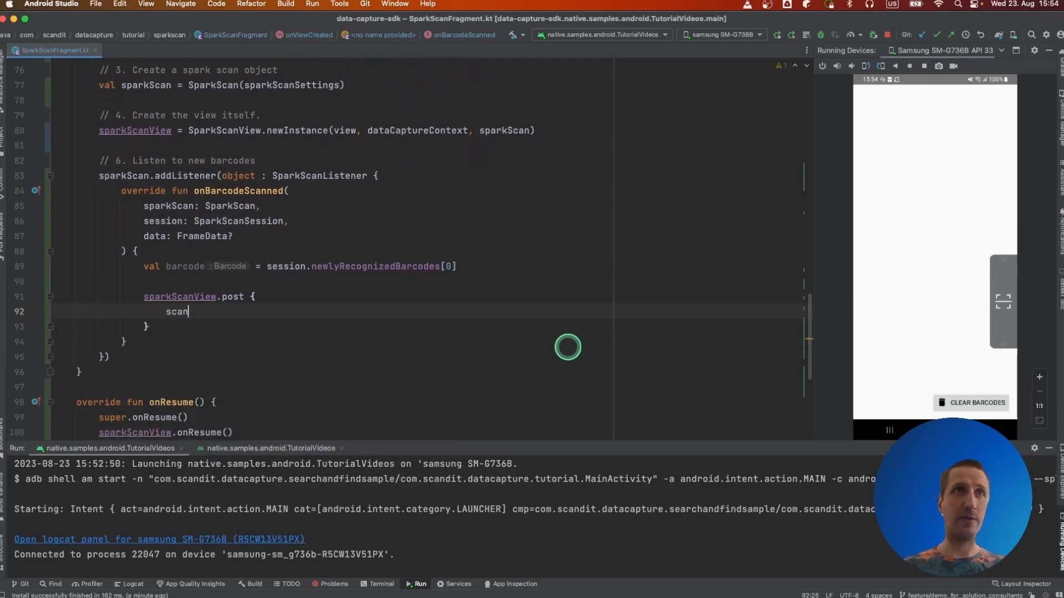
text(StatusAdapter.addScanResult(Scan)
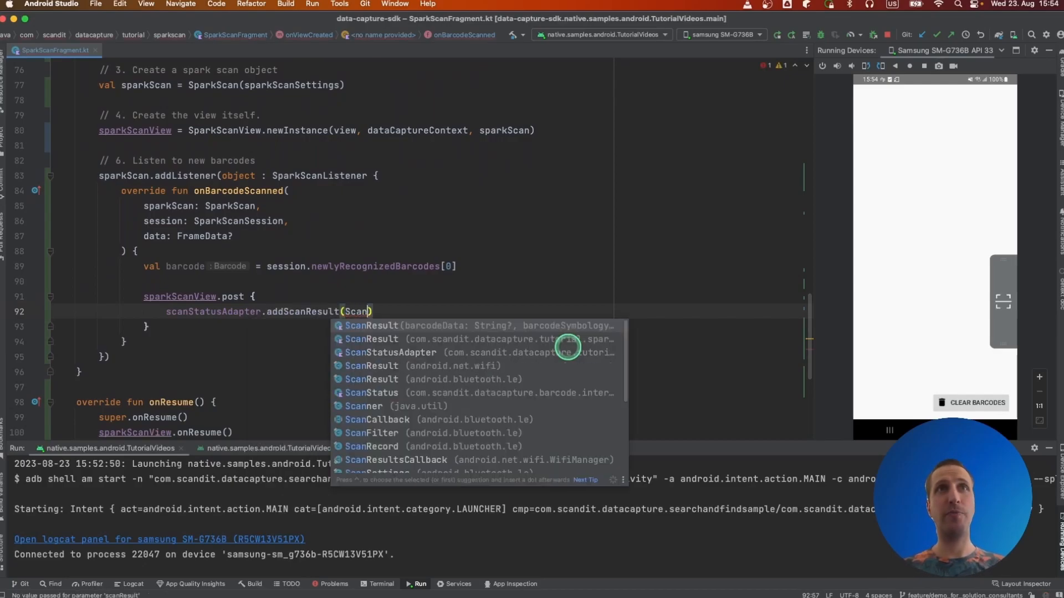
click(370, 326)
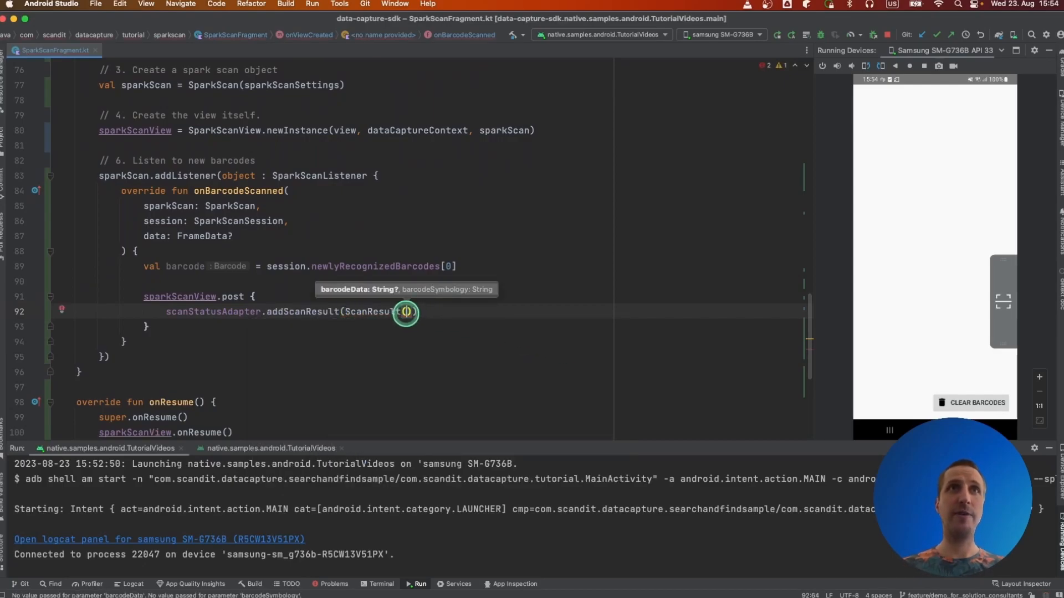
click(406, 312)
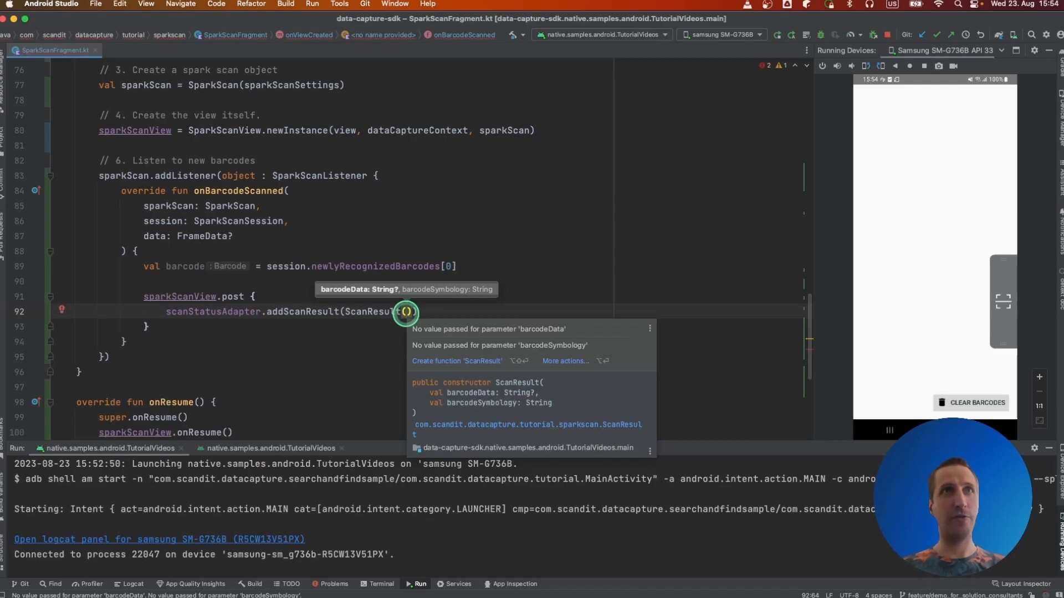
text(barcode.data, barcode)
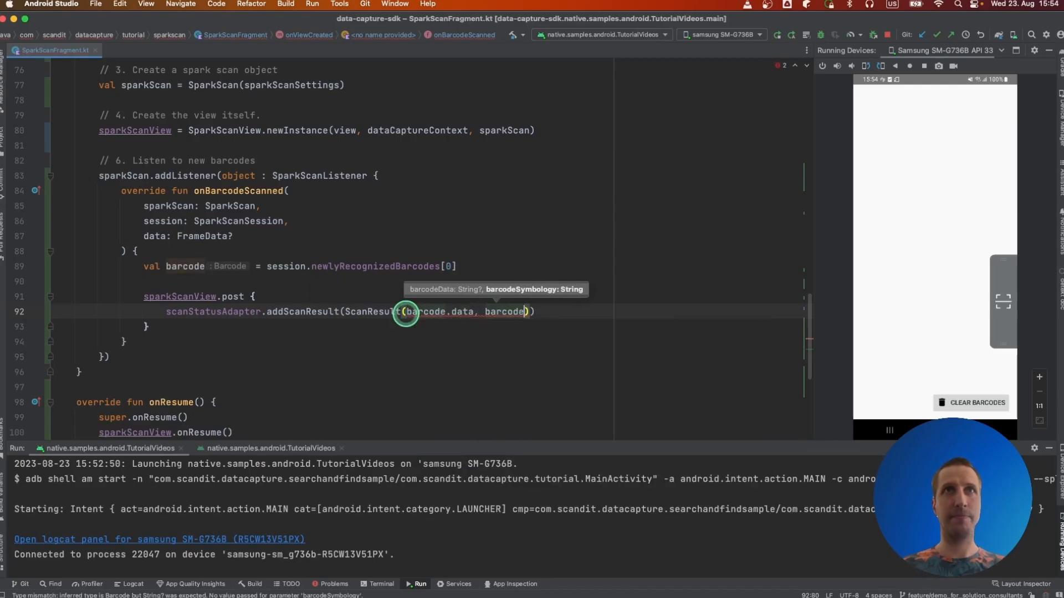
text(.symbology.name)
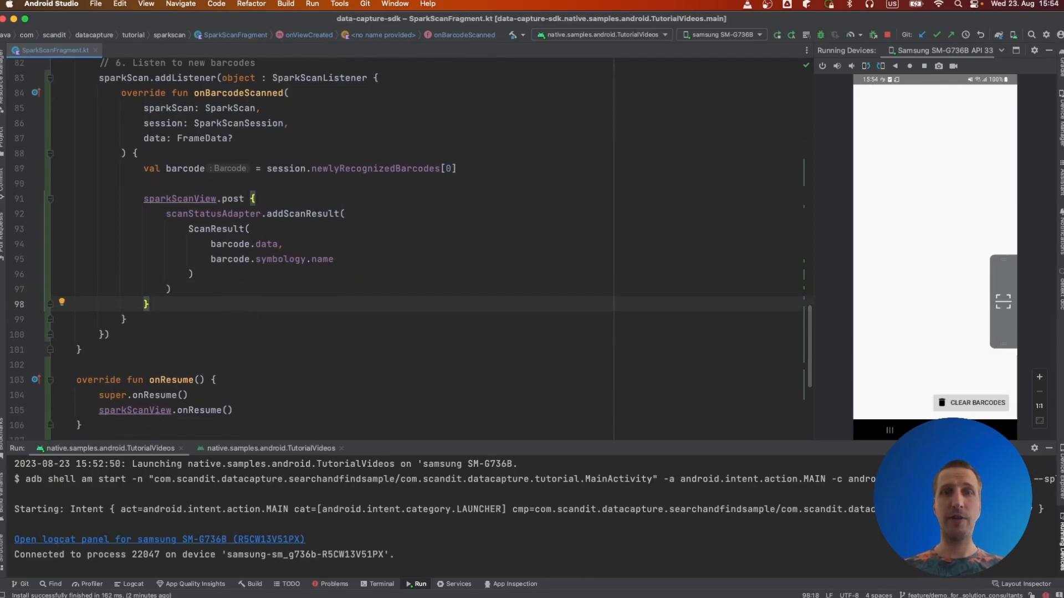
After the post block, add sparkScanView.emitFeedback(SparkScanViewFeedback.Success()).
click(179, 305)
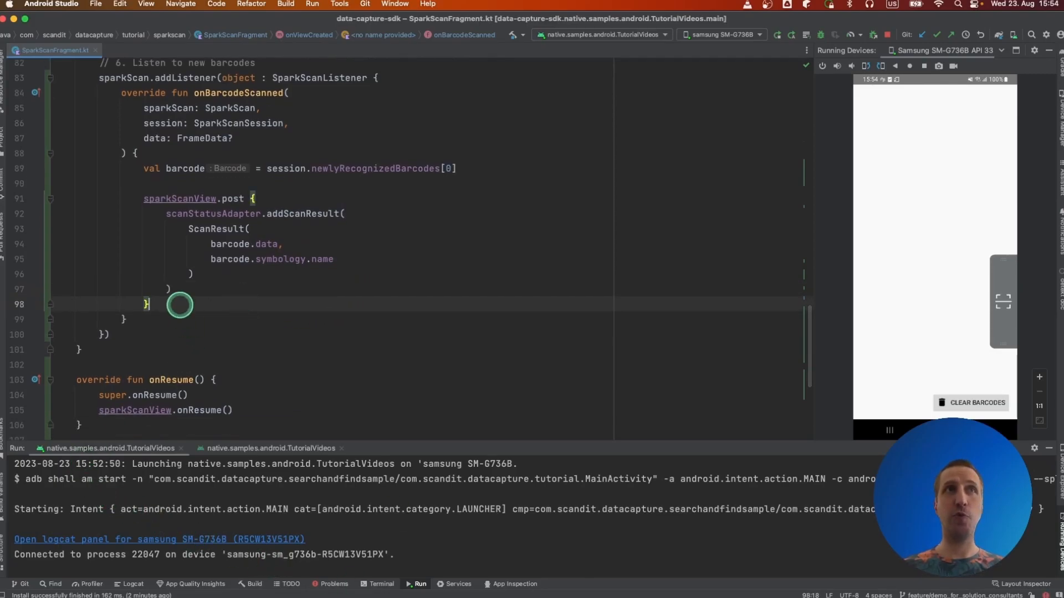
text(sparkScanView.)
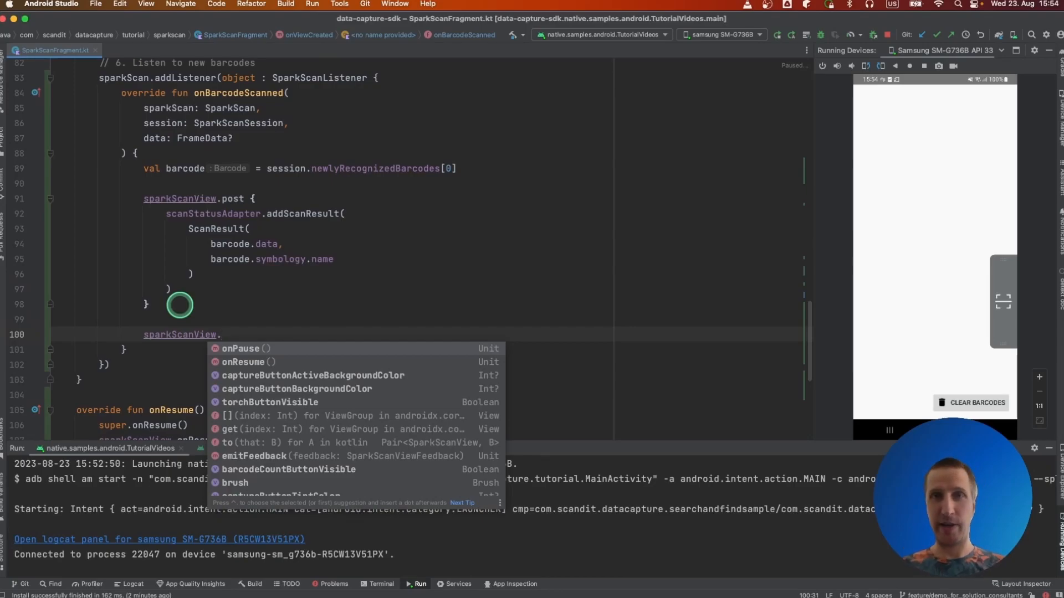
text(emi)
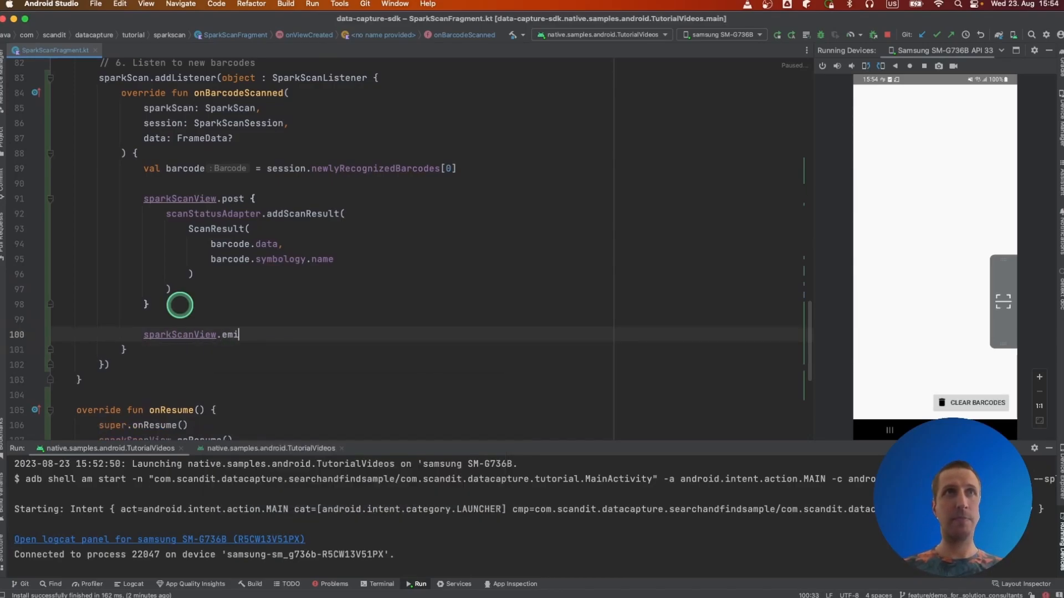
text(tFeedback())
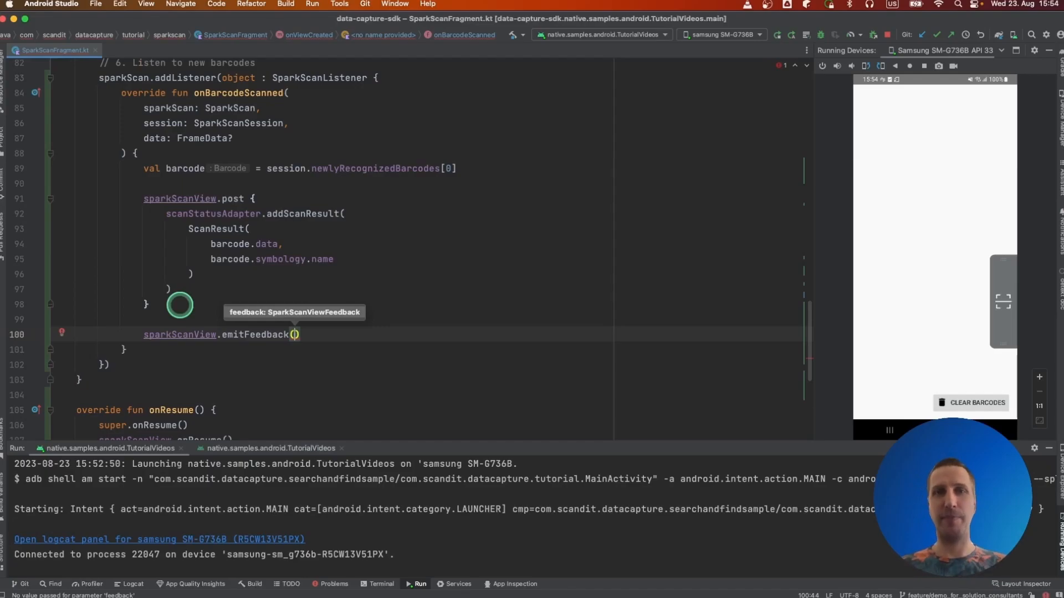
text(SparkScanViewFeedback.)
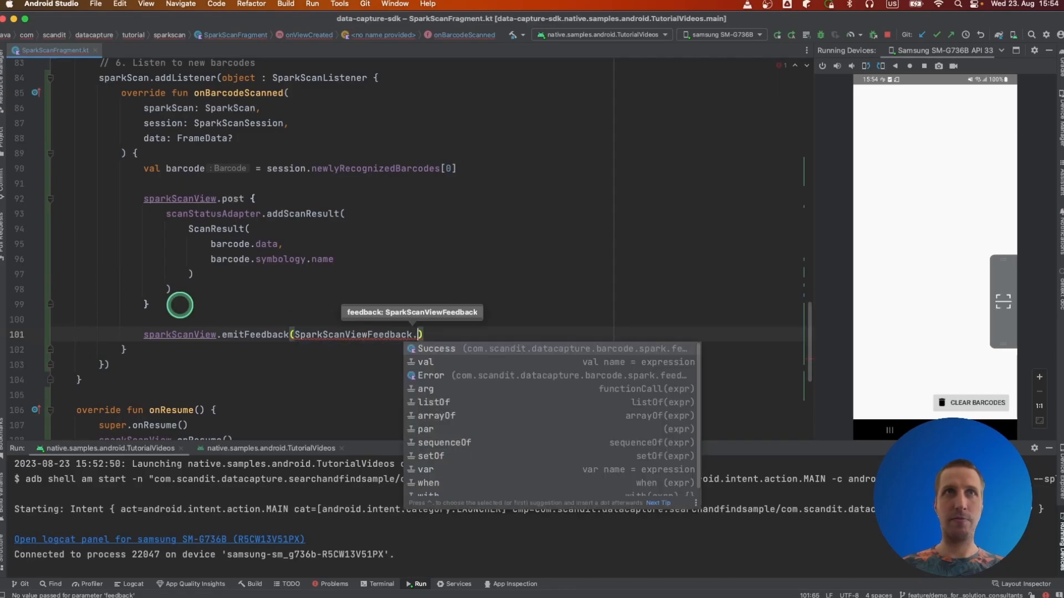
click(436, 348)
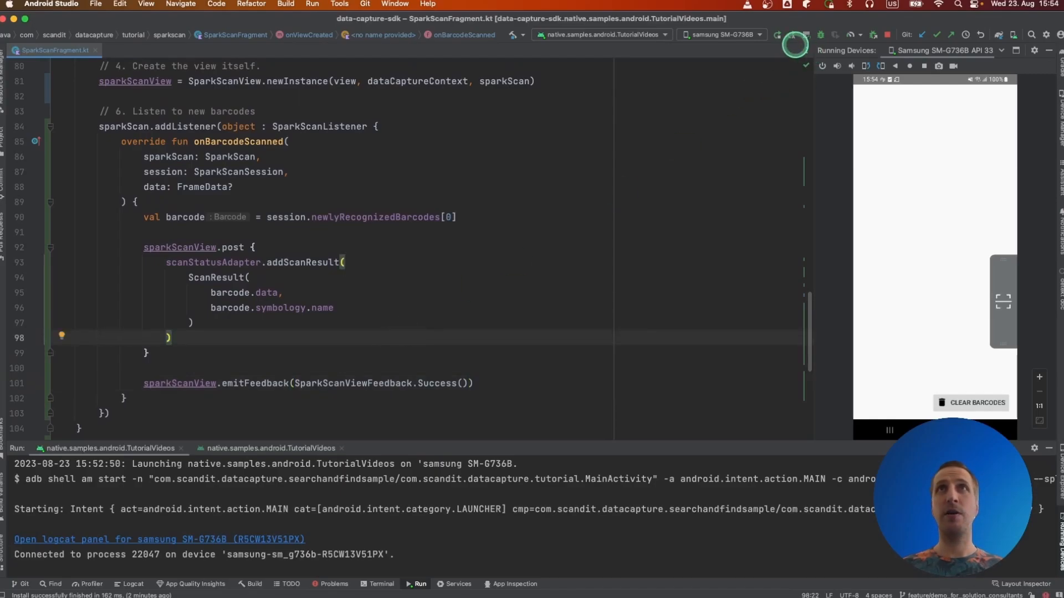
Rebuild and deploy the updated scanning app to the Samsung SM-G736B device.
click(778, 35)
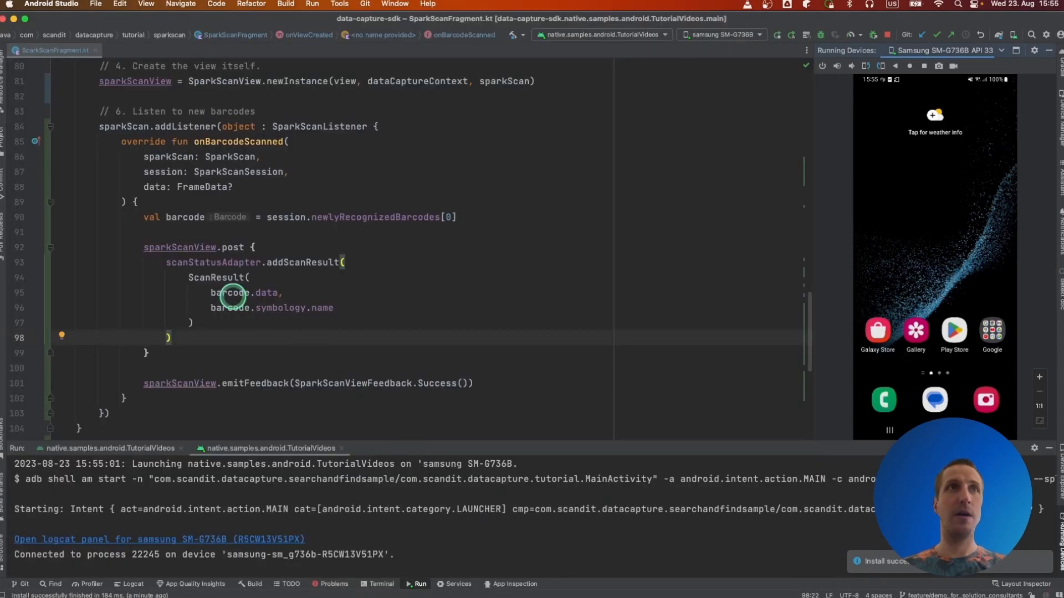
After newInstance, set sparkScanView.torchButtonVisible = false to hide the torch control.
scroll(down, 3)
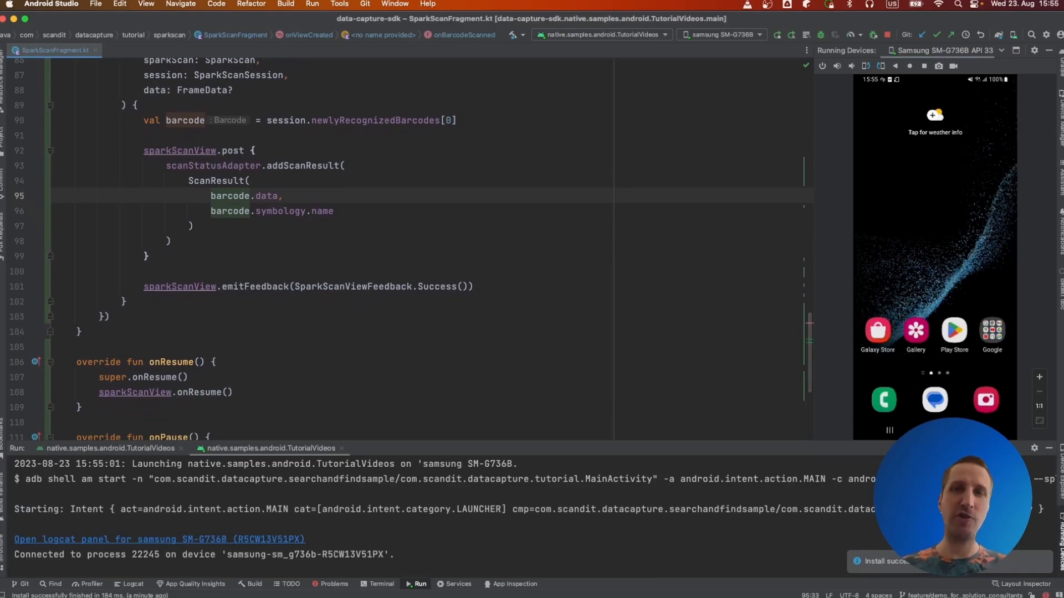
click(193, 376)
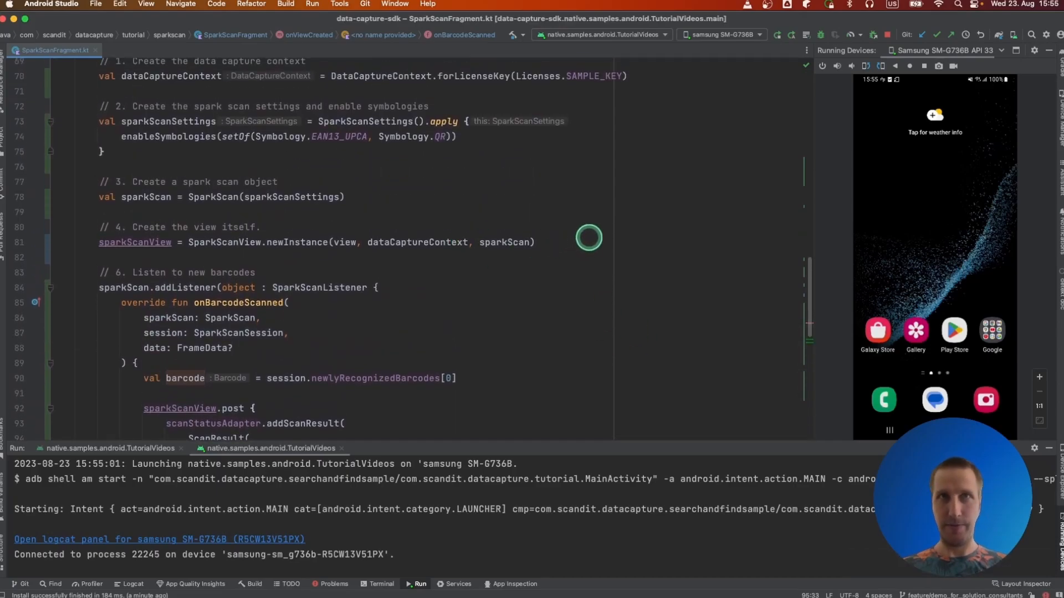
text(sparkScanView)
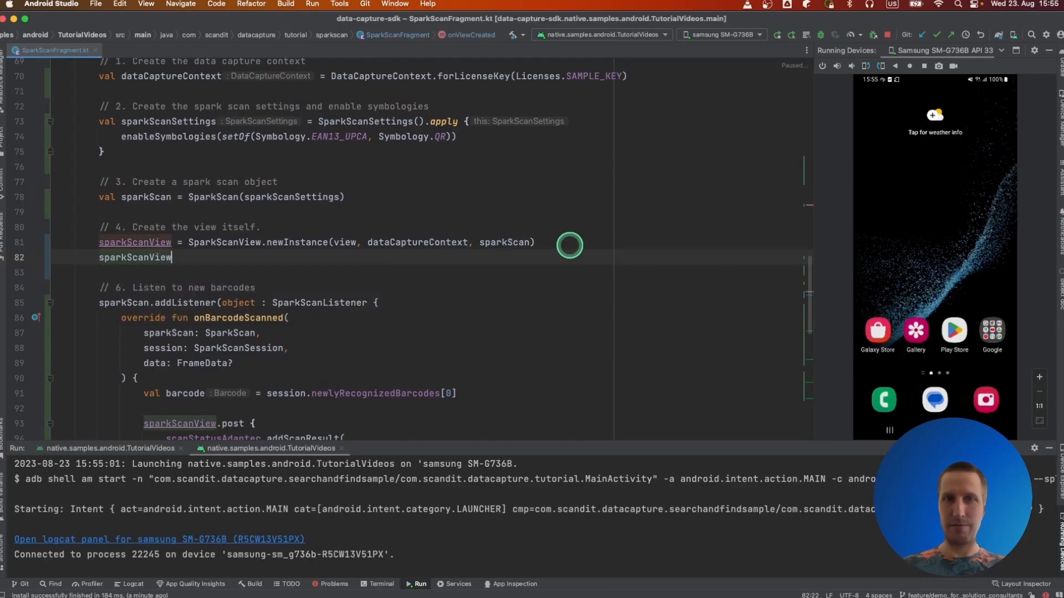
text(.torchButtonVisible = false)
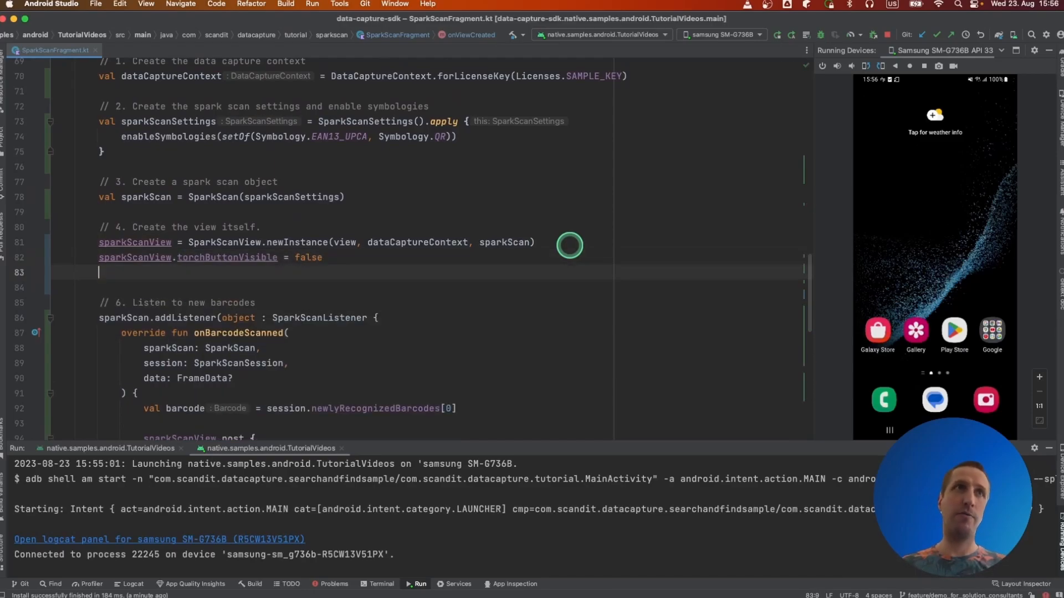
Set captureButtonBackgroundColor = Color.RED and captureButtonActiveBackgroundColor = Color.GREEN.
text(spar)
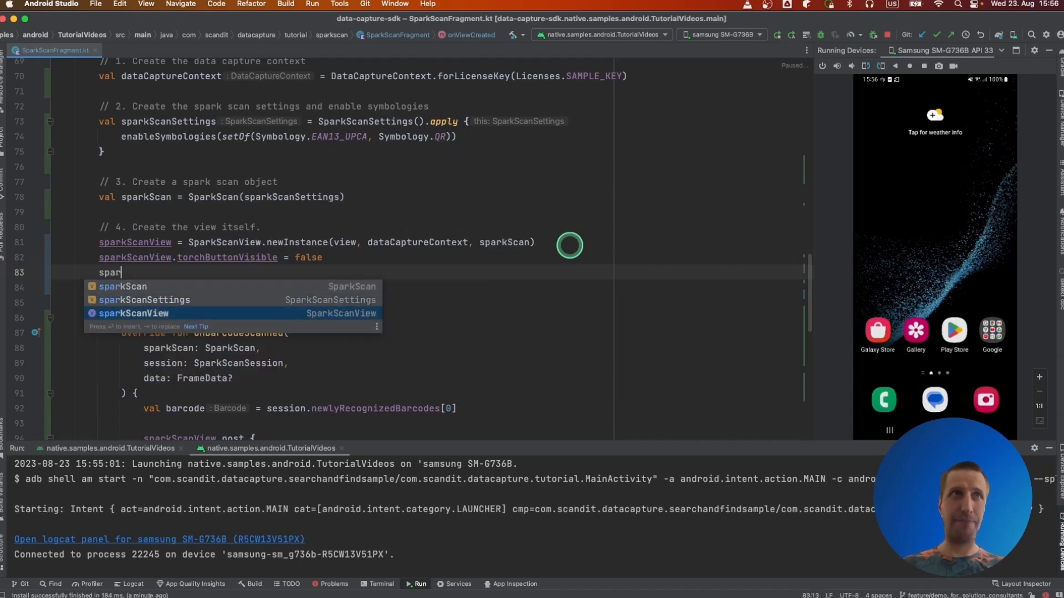
text(sparkScanView.captureButtonBackgroundColor)
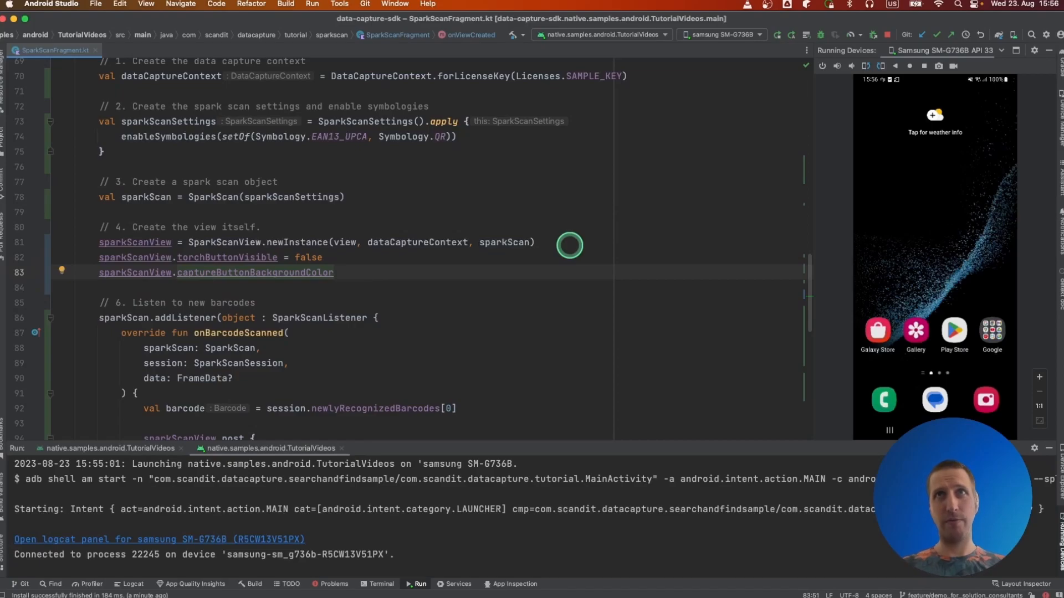
text(=Col)
text(sparkScanView.cap)
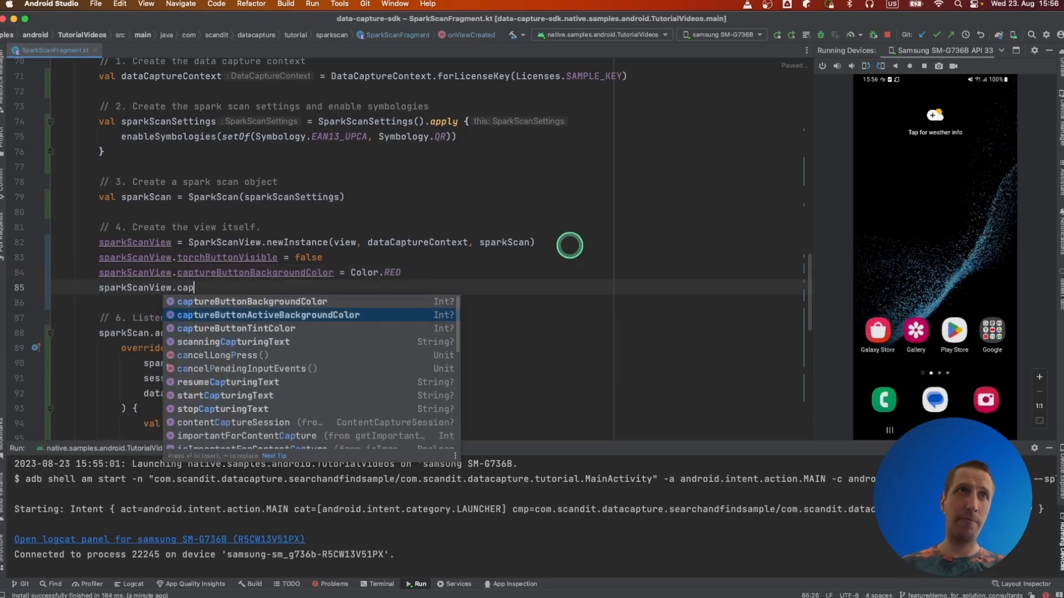
key(Tab)
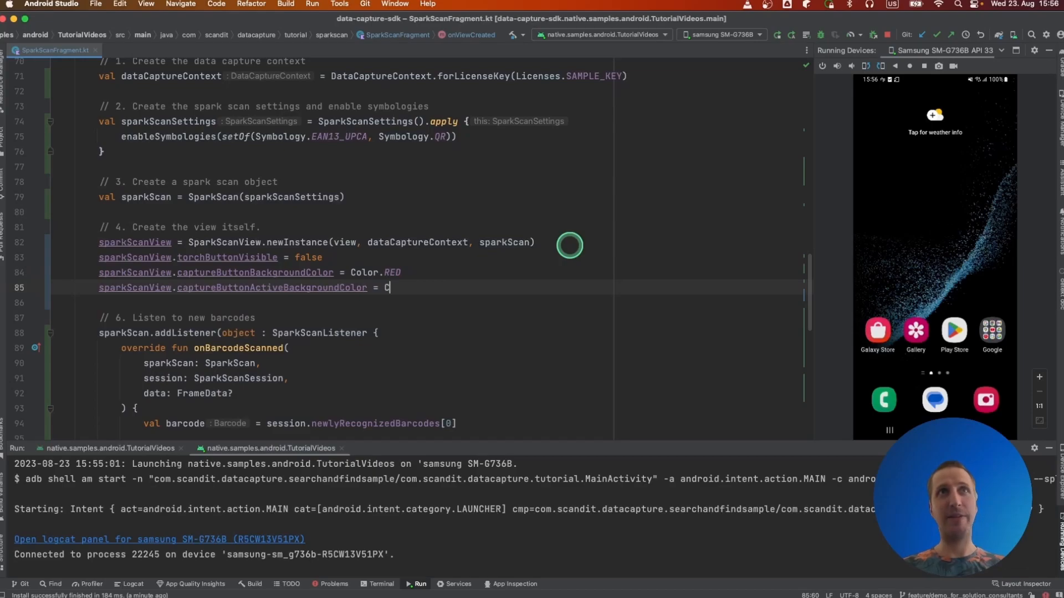
text(olor)
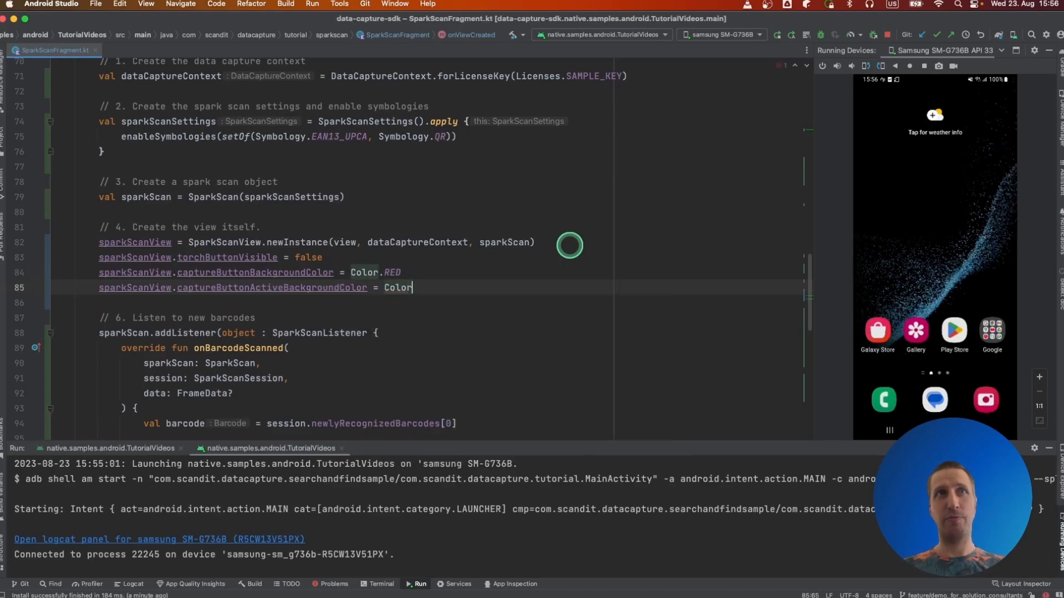
text(GREEN)
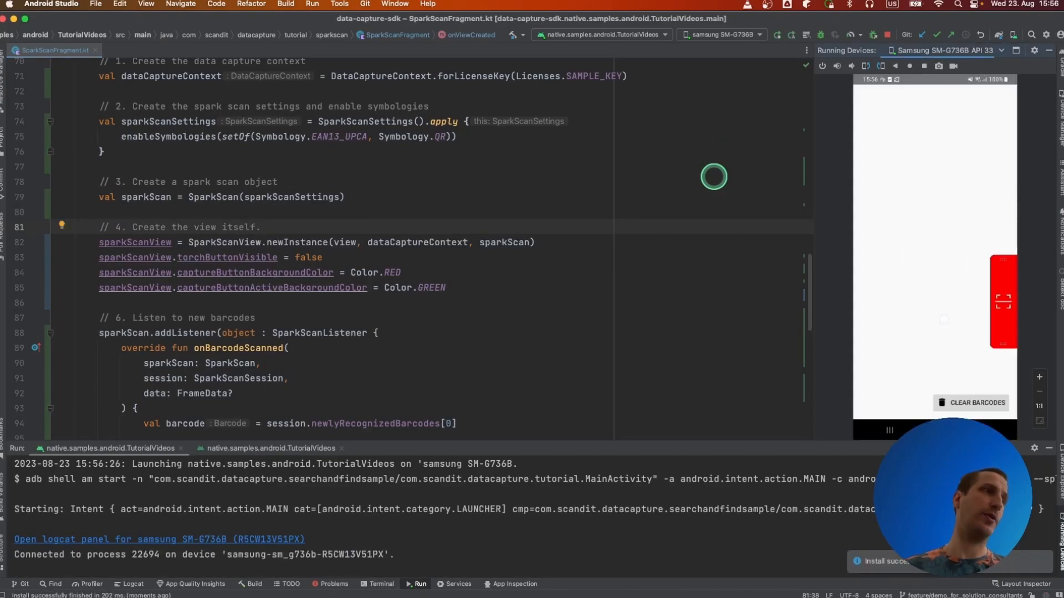
Start scanning in the mirrored app so the capture control turns green beside the camera preview.
click(1004, 302)
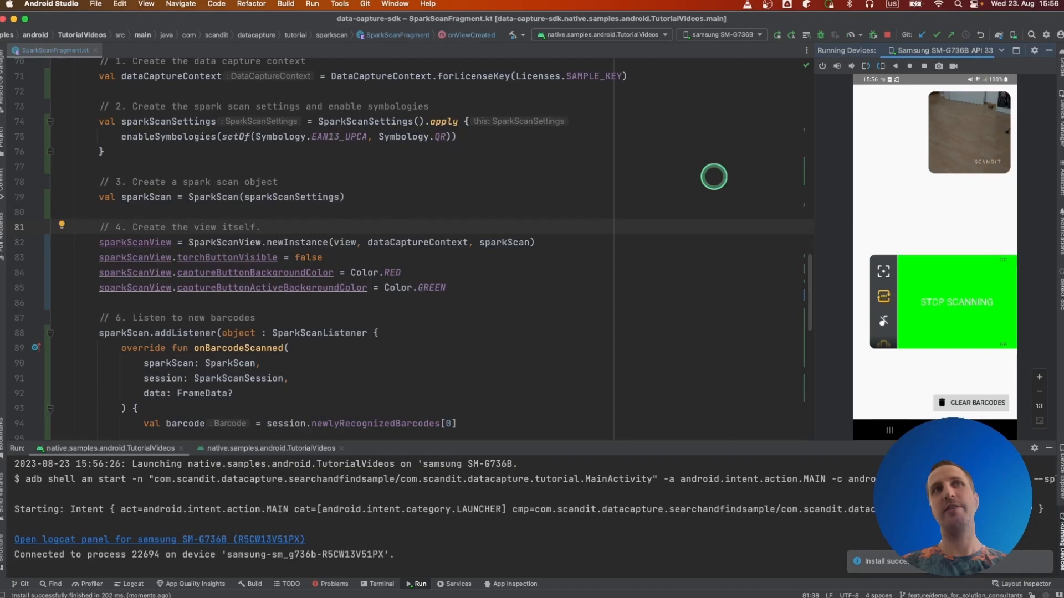
mouse_move(269, 330)
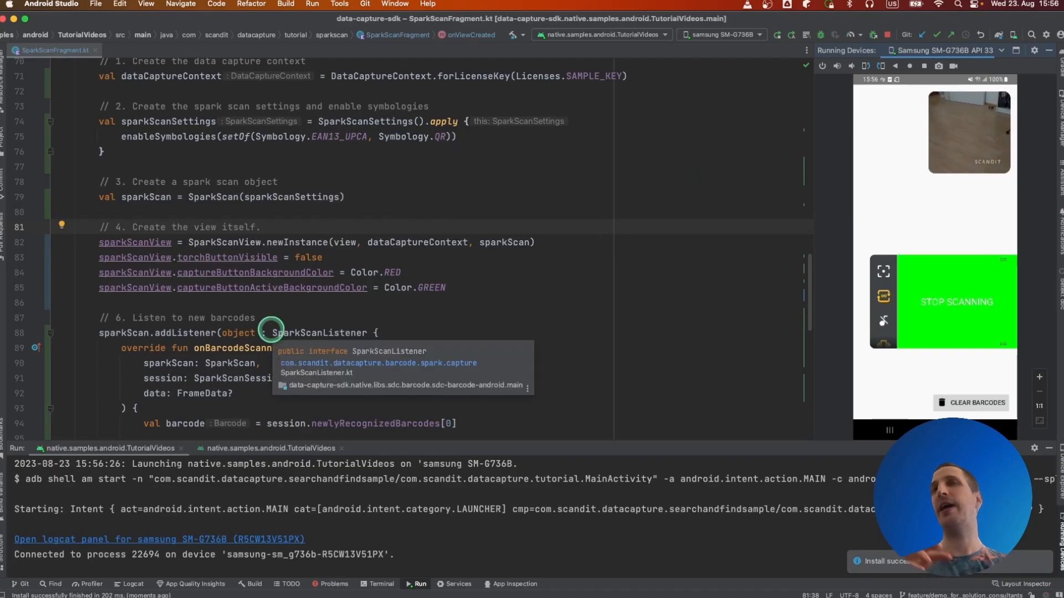